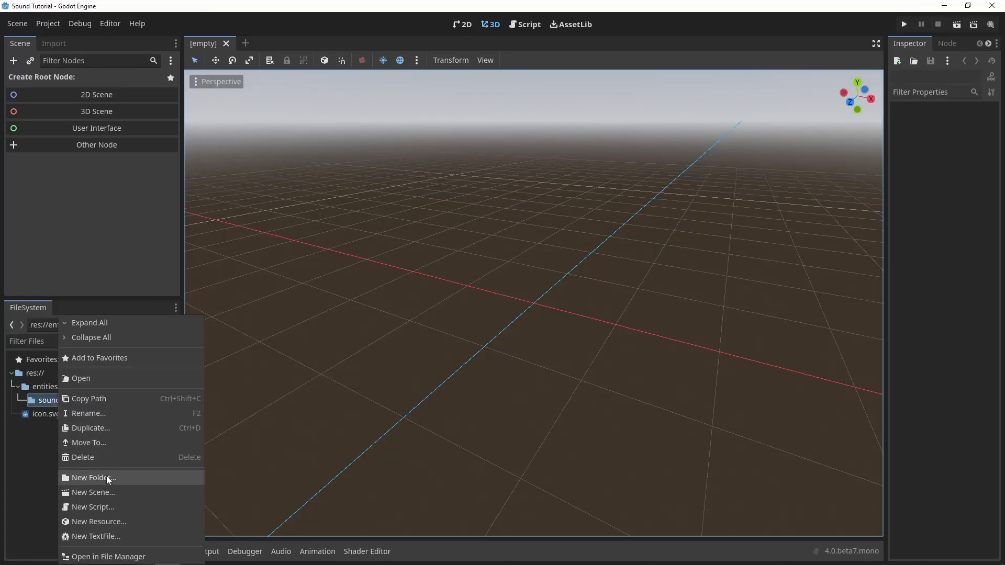
Create the SoundQueue scene with a plain Node root in the sound folder
left_click(93, 491)
type("SoundQueue")
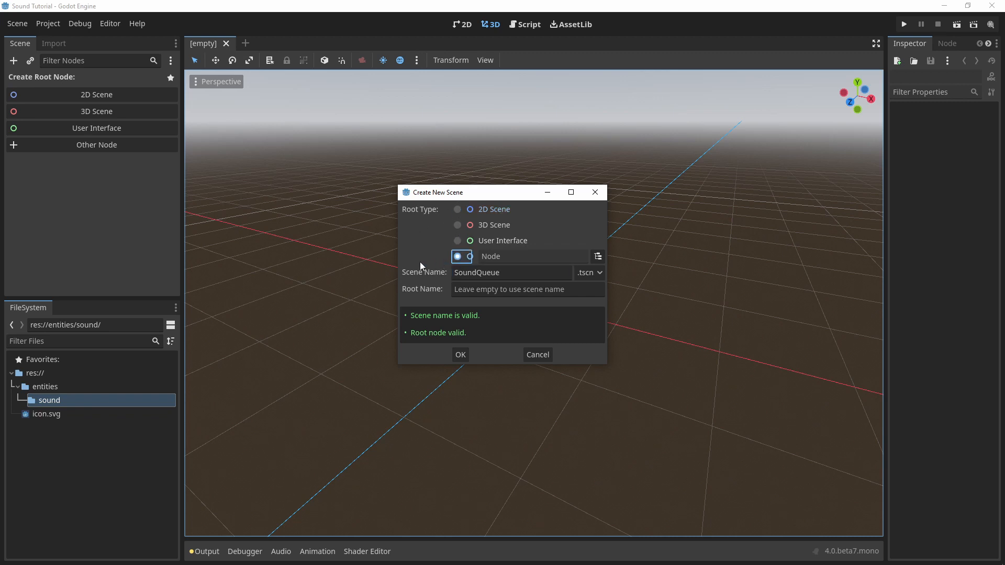
left_click(460, 355)
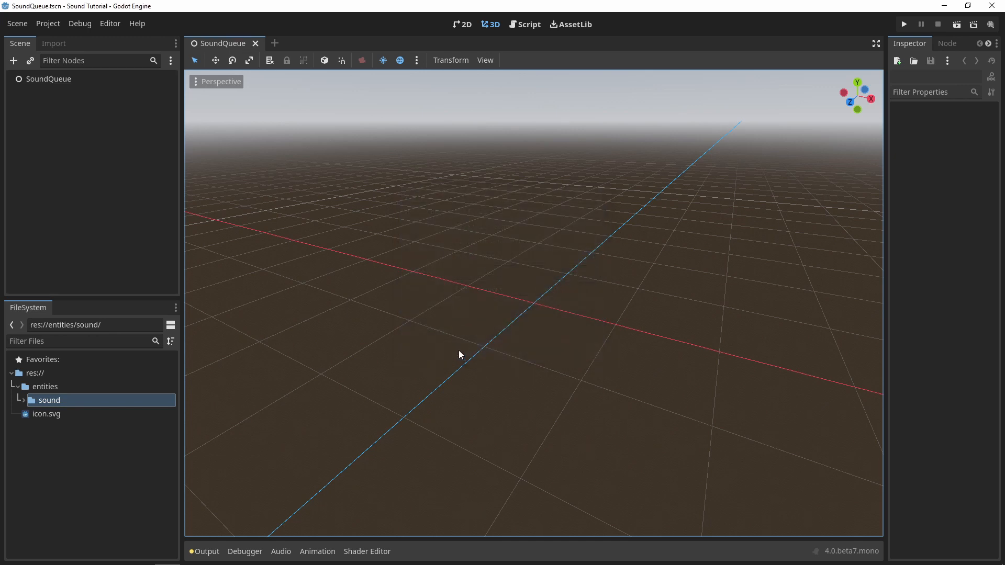
Attach a new script to the SoundQueue node with C# as its language
right_click(48, 79)
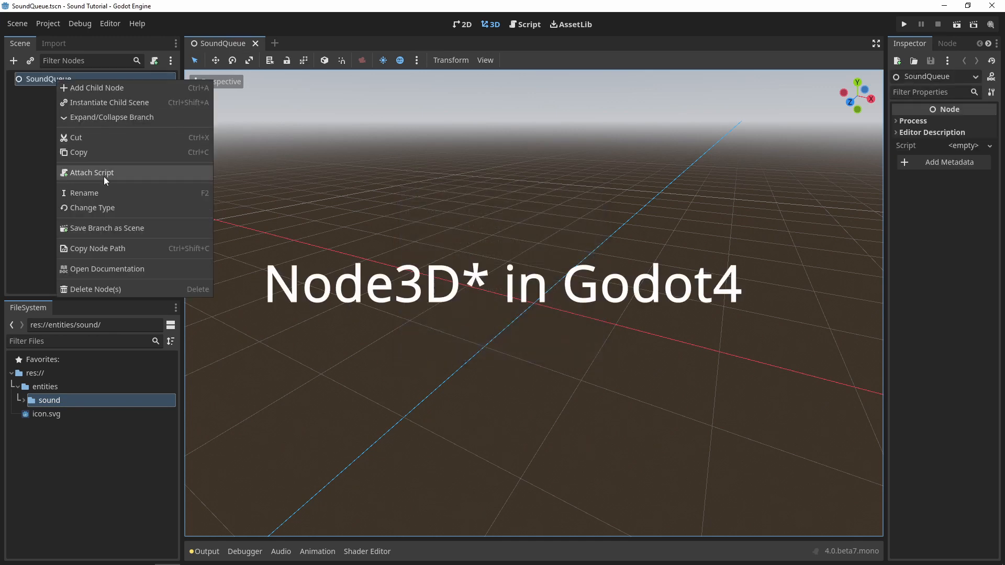
left_click(91, 173)
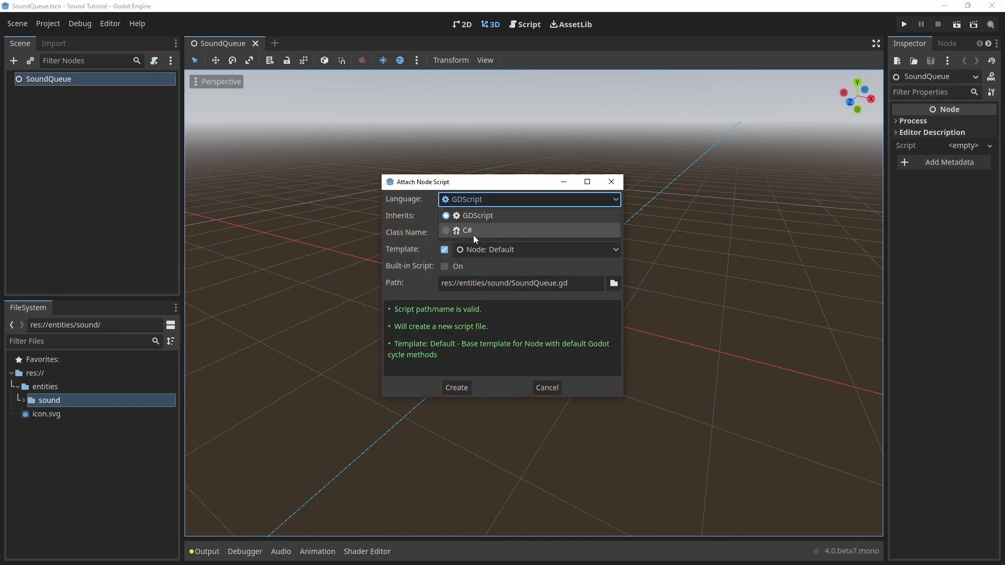
left_click(468, 230)
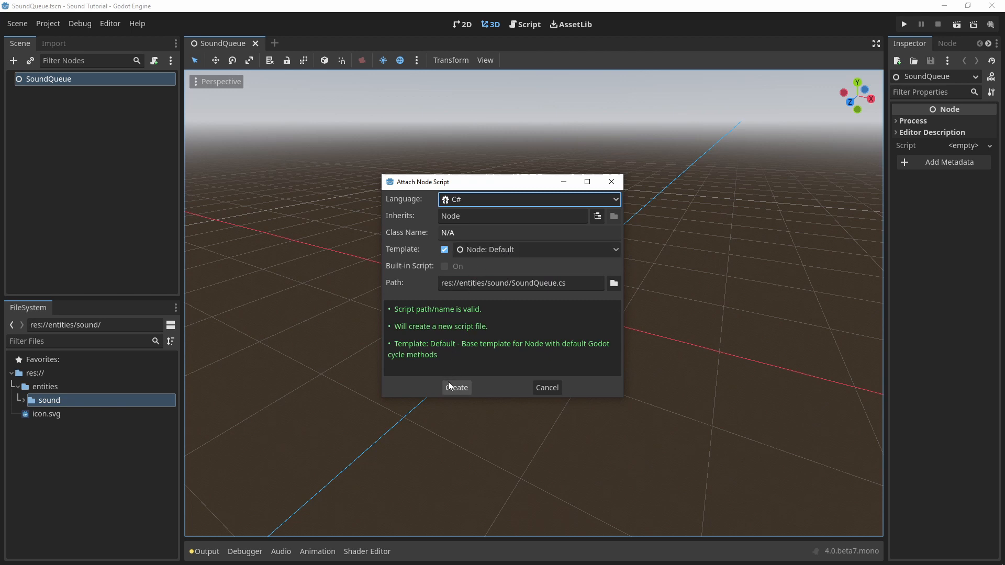
Give SoundQueue an exported Count = 1, a _next index and a List<AudioStreamPlayer> field
left_click(456, 388)
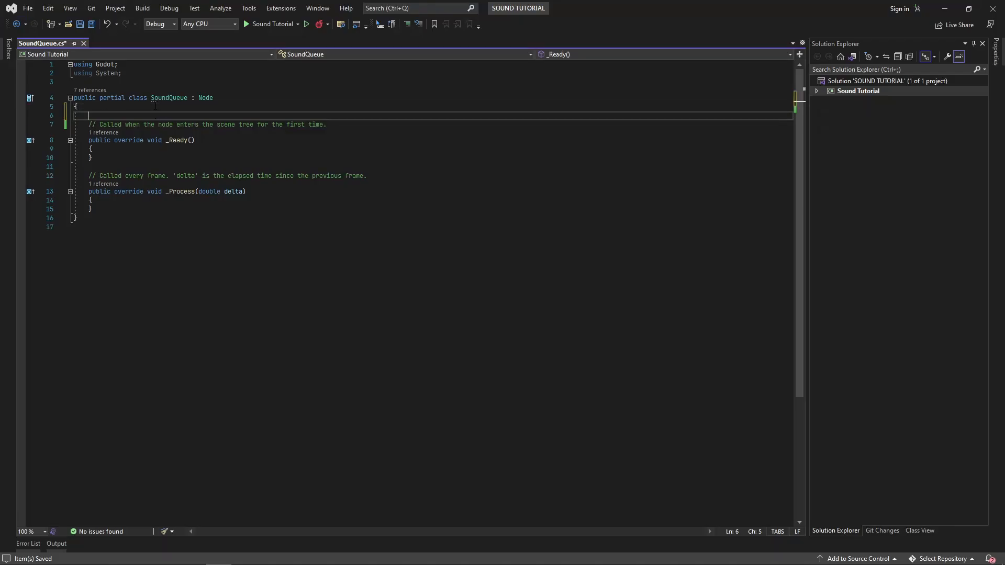
type("[Export]")
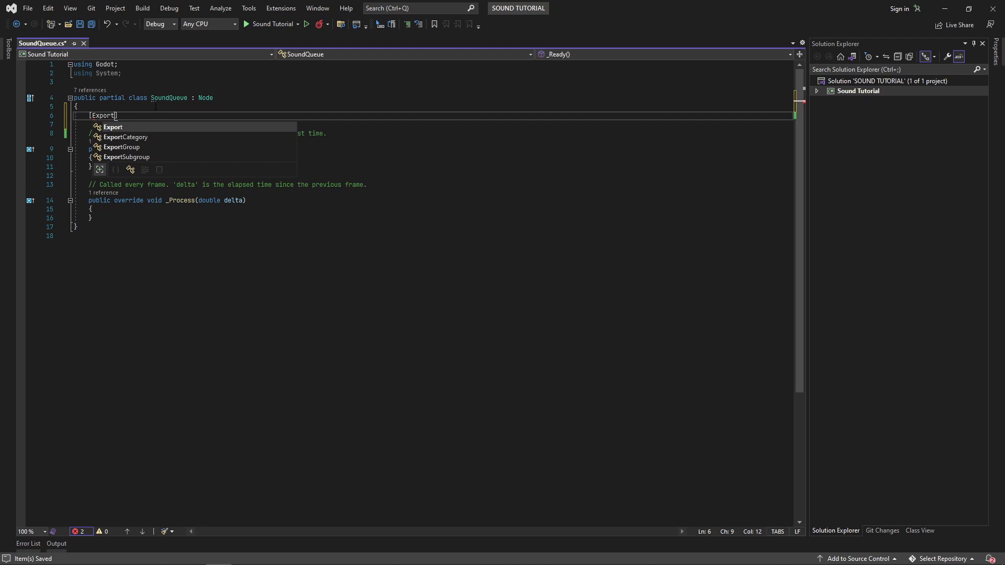
key("Enter")
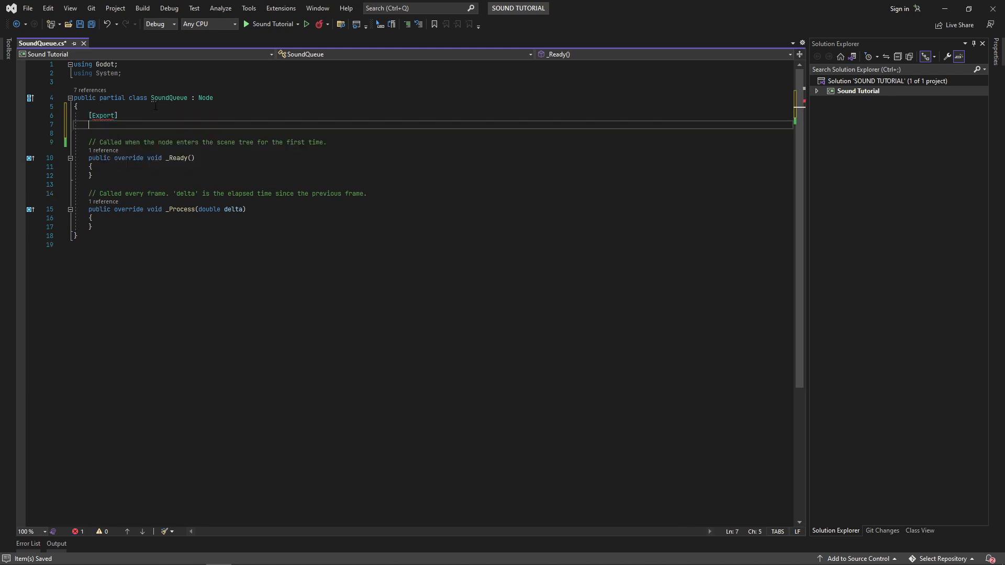
type("public int Cou")
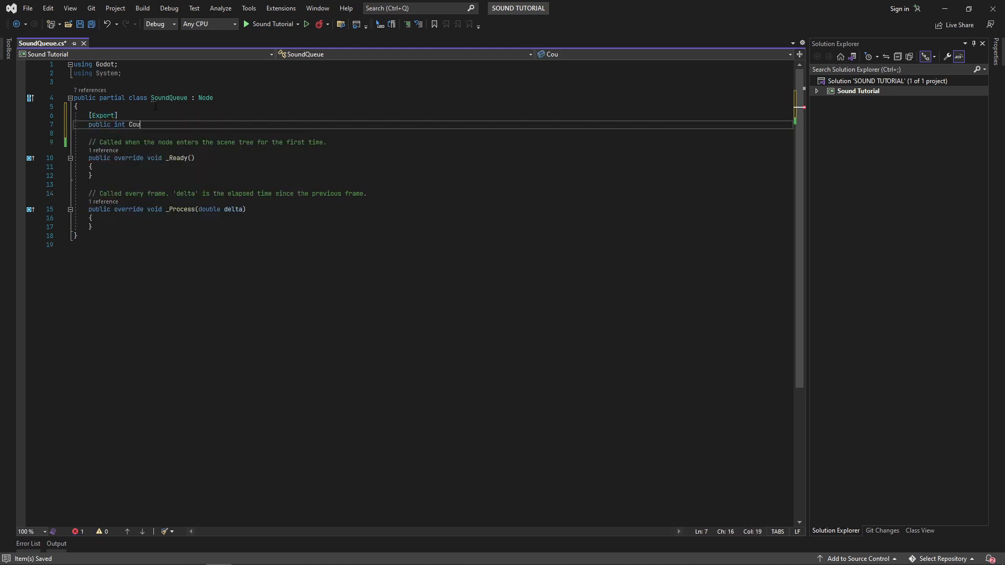
type("nt { get; set; }")
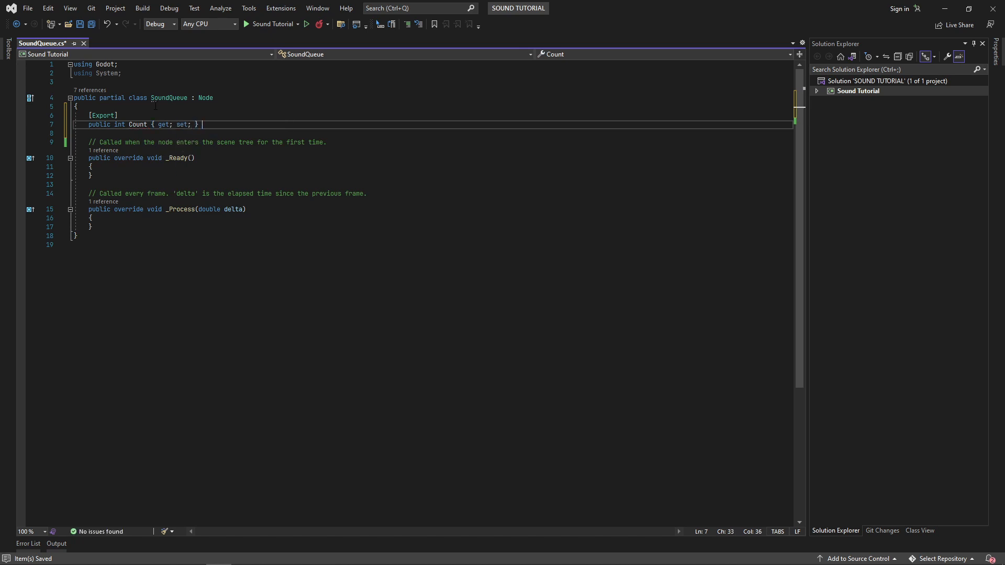
type("= 1;")
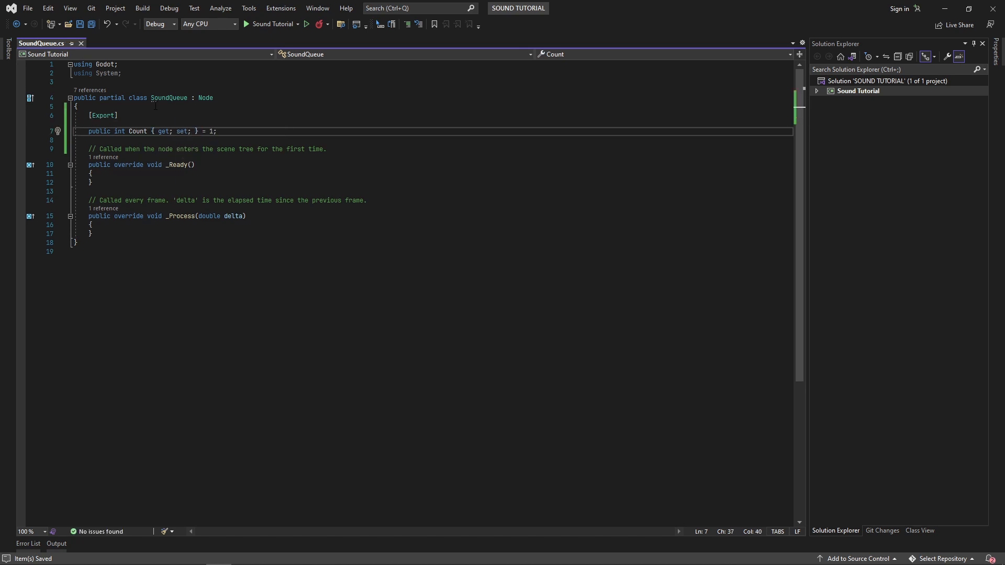
type("pri")
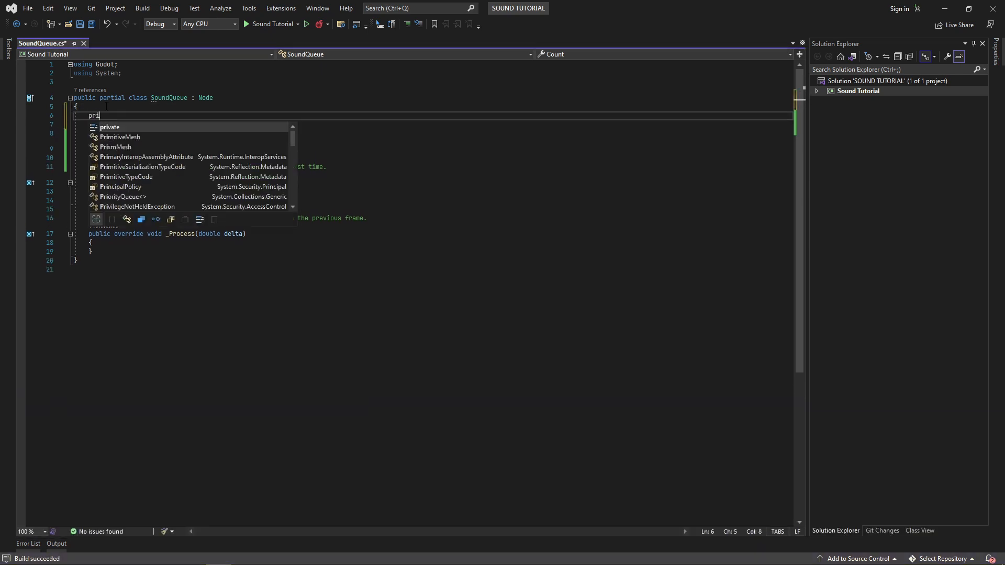
type("vate int _next = 0;")
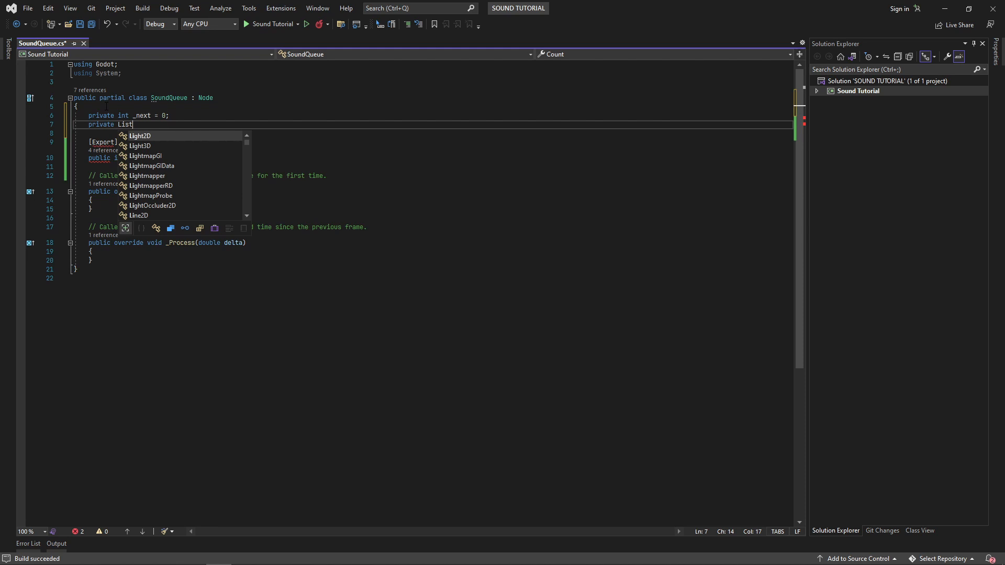
type("<AudioStreamPlayer> _audioStreamPlayers = new List<AudioStreamPlayer>();")
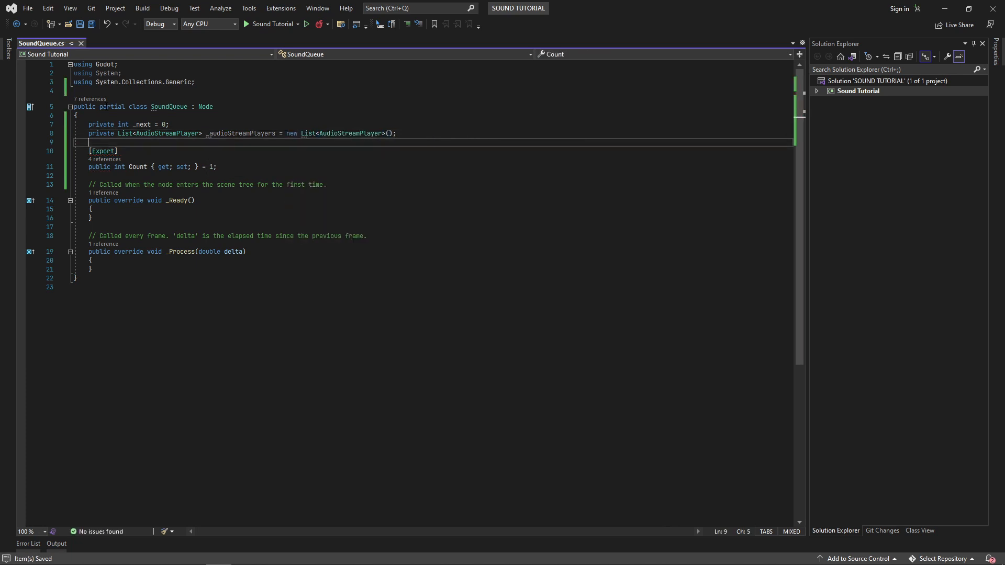
In _Ready, duplicate the first AudioStreamPlayer child Count times into the list
type("var child = GetChild();")
type("if (child is AudioStreamPlayer audio)")
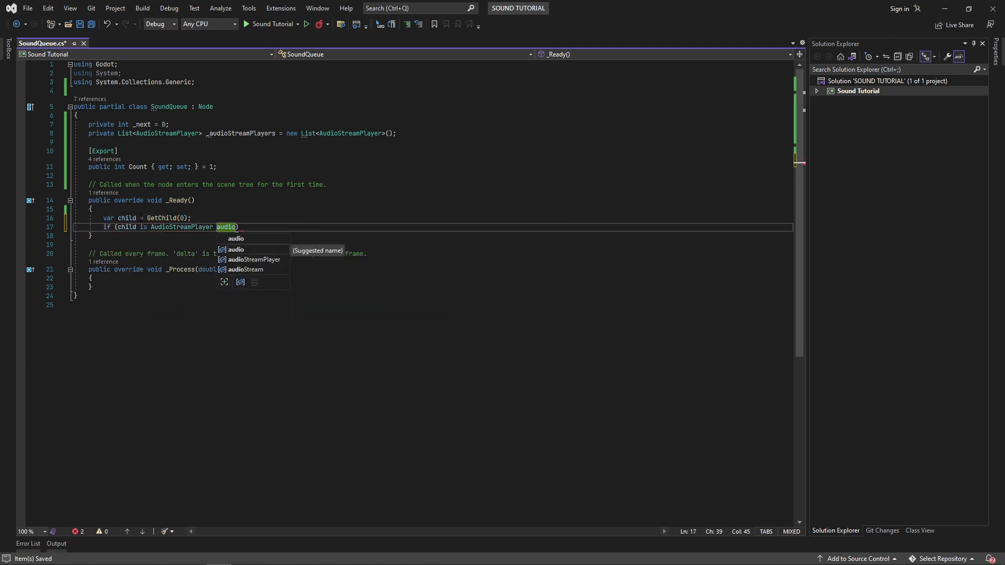
left_click(244, 269)
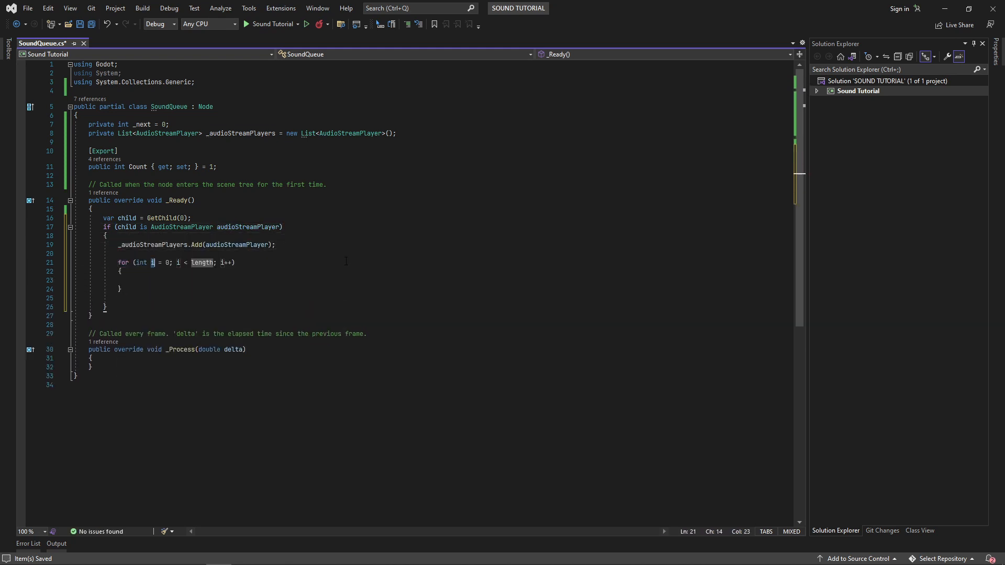
type("Count")
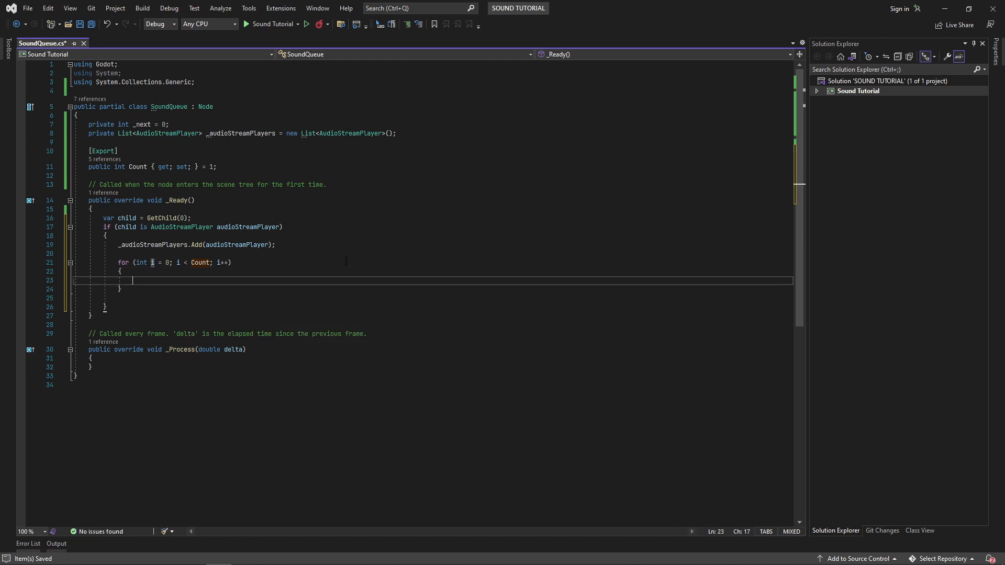
type("AudioStreamPlayer duplicate = audioStreamPlayer.Duplicate() as AudioStreamPlayer;")
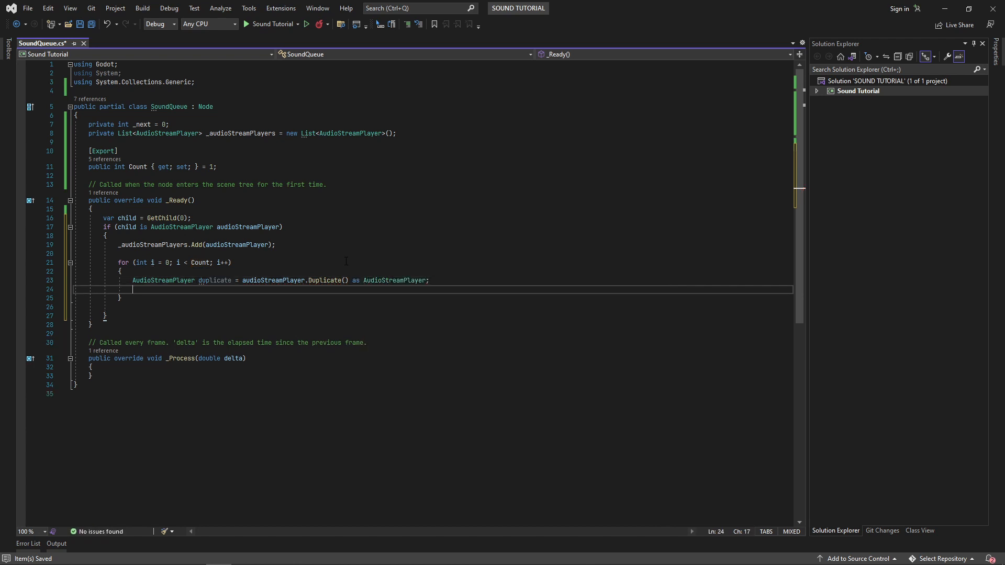
type("AddChild(duplicate);")
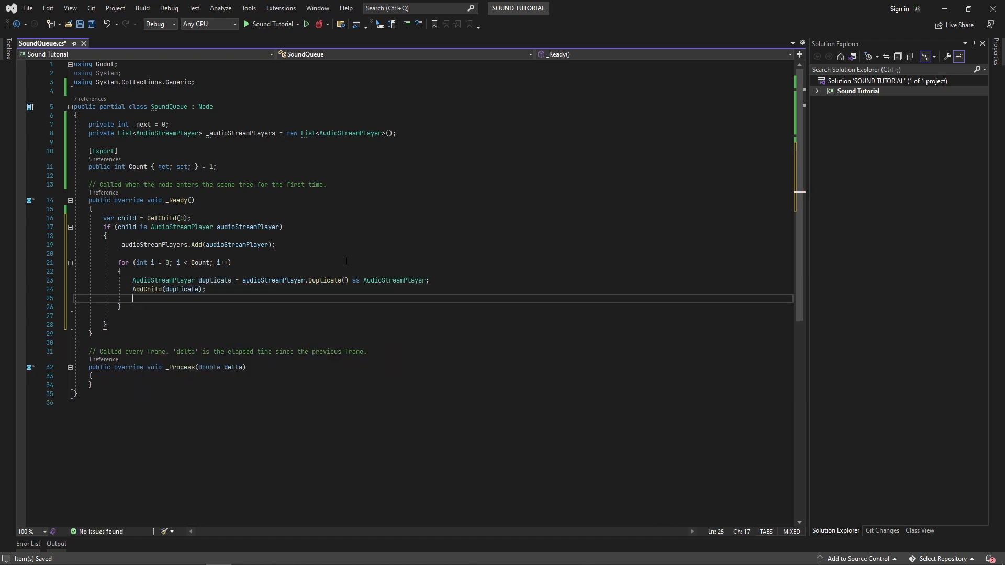
type("_audioStreamPlayers.Add(")
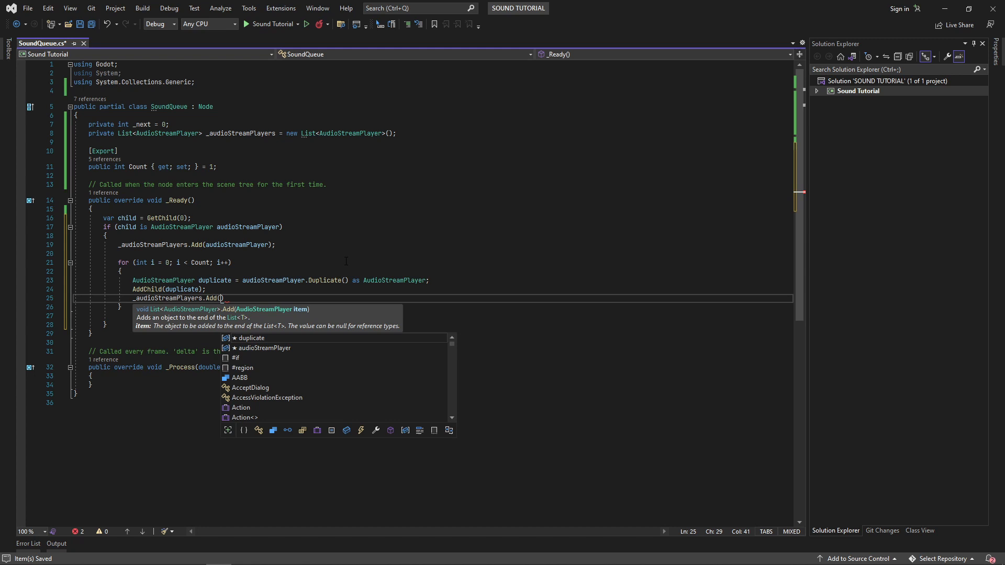
key("enter")
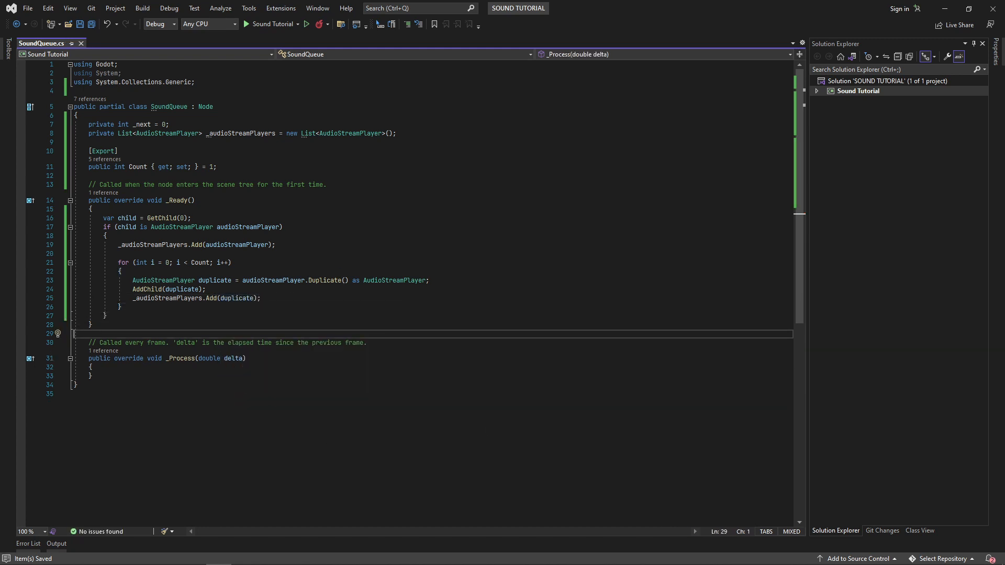
Guard _Ready with a GetChildCount()==0 check that prints 'No AudioStreamPlayer child' and returns
type("if (GetCh")
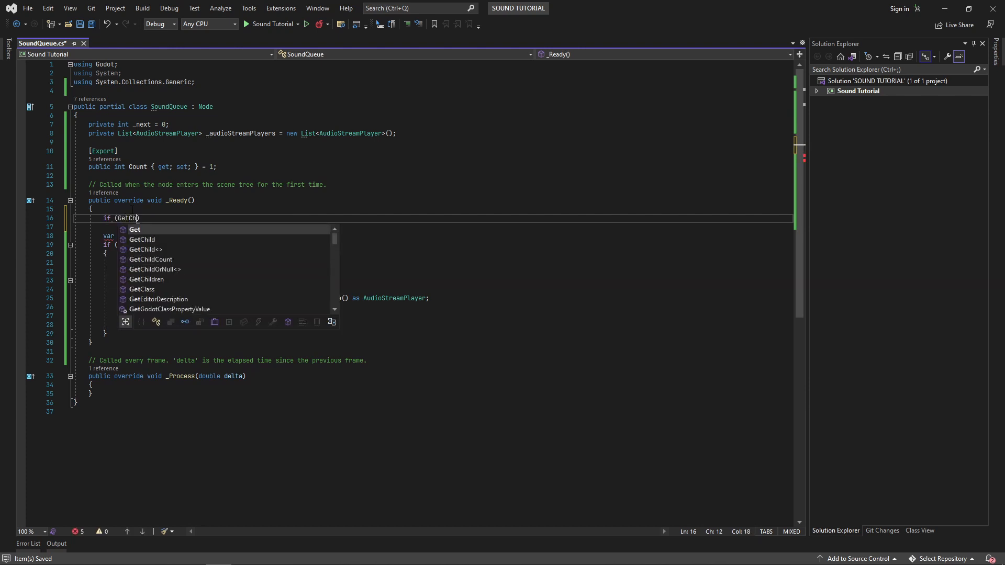
type("ildCount() == 0)")
type("GD.Print")
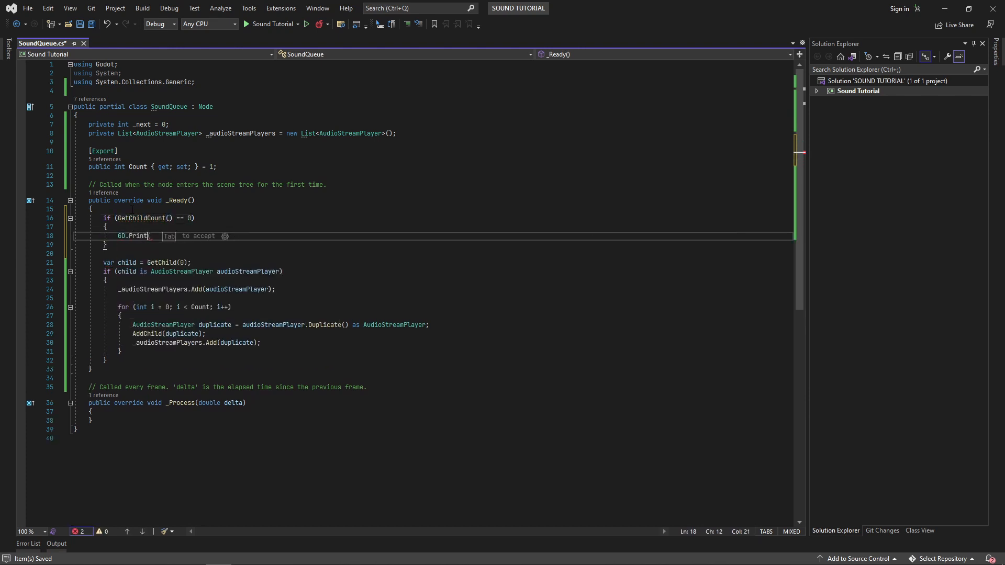
type("\"No A\")")
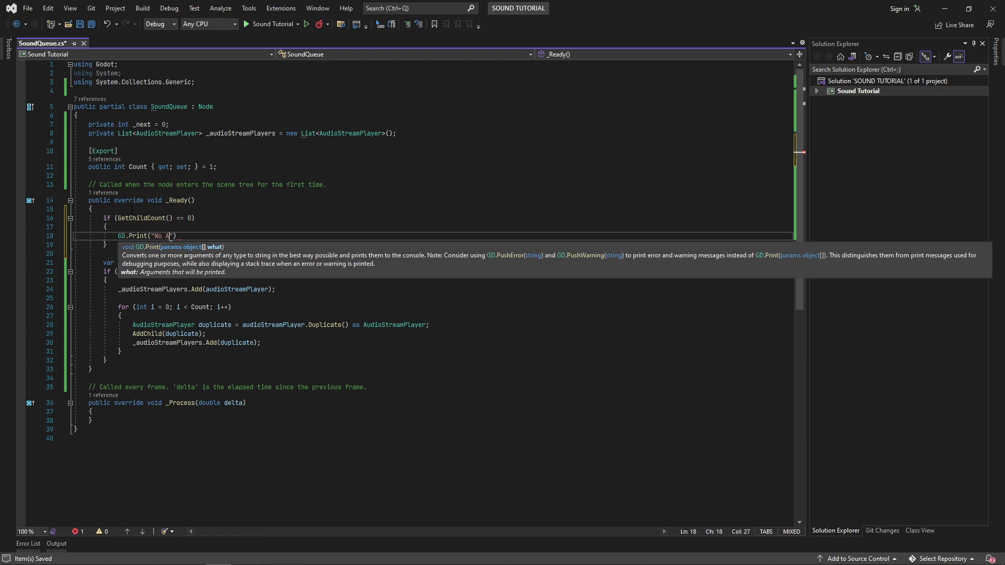
type("AudioStreamPlayer child found.")
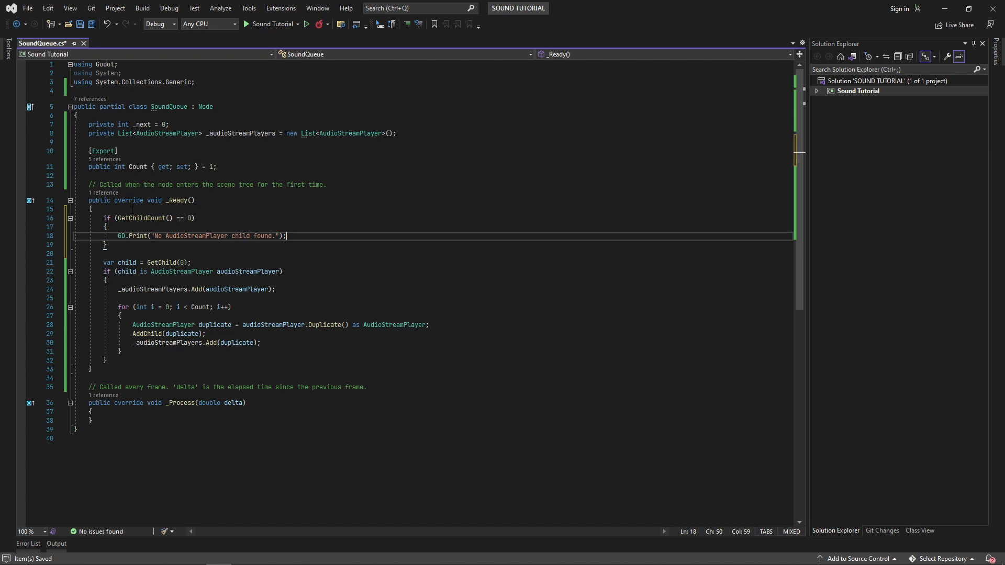
type("// Replace")
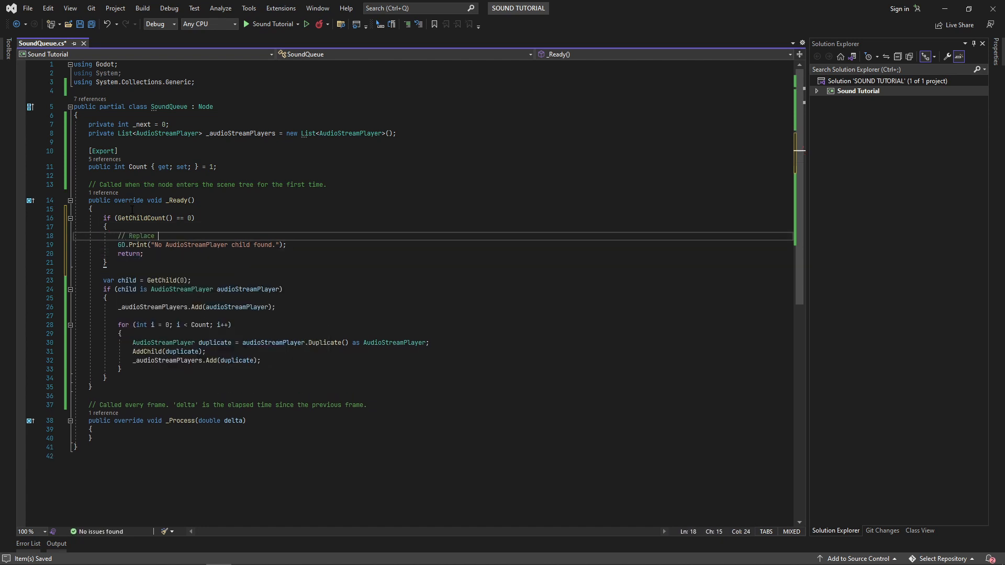
type("with whatever logging framework you are using.")
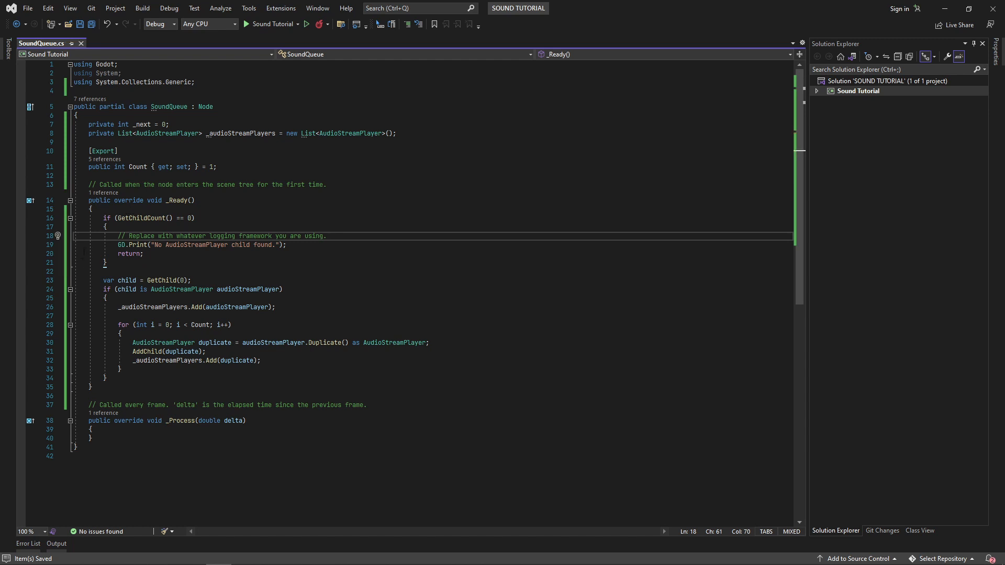
Mark the class [Tool] and override _GetConfigurationWarnings with the no-children warning
type("[Tool]")
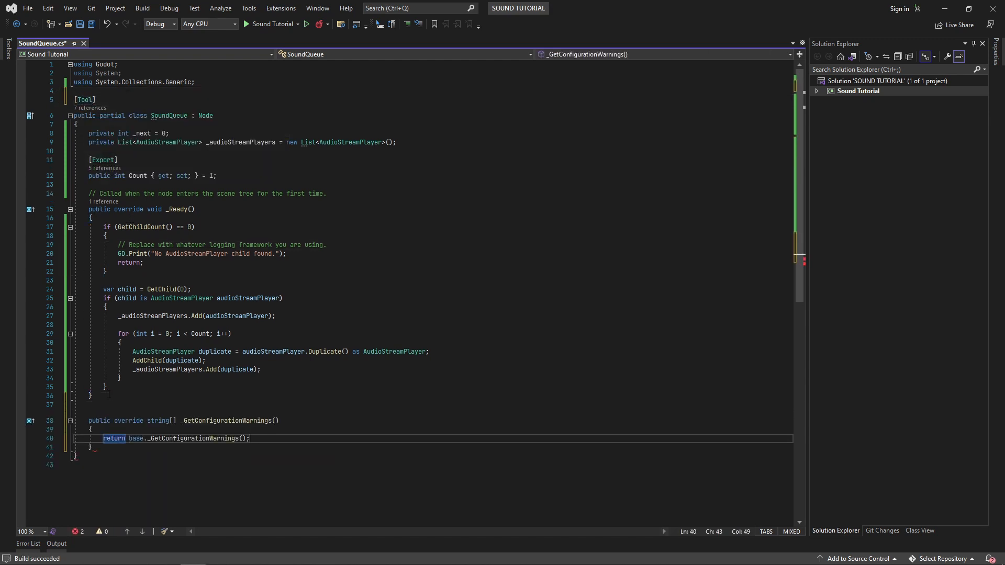
type("if (GetChildCount() == 0")
type("return new string[] { ")
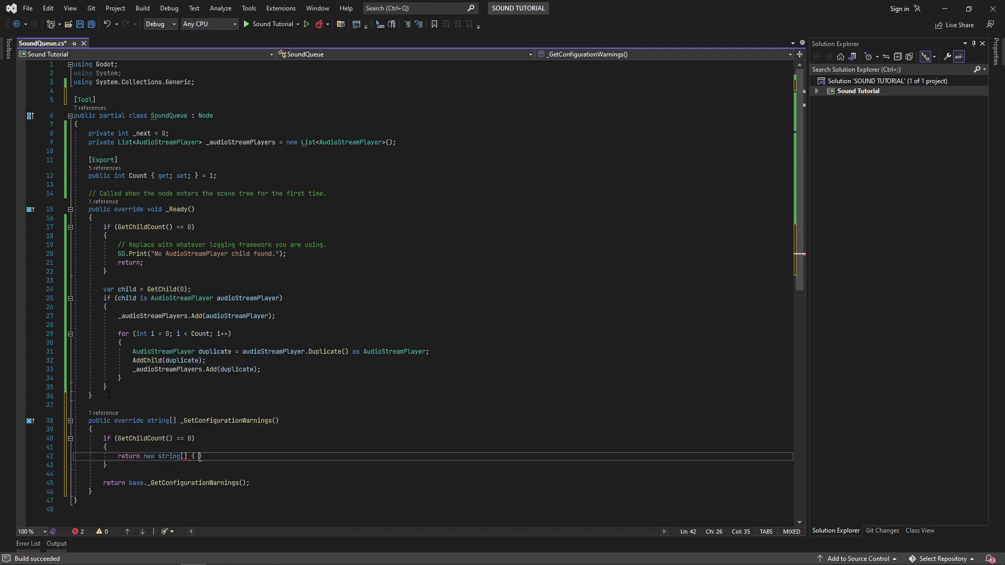
type("\"No children found. Expected one AudioStreamPlayer child.")
type("if (GetChild(0) is not AudioStreamPlayer")
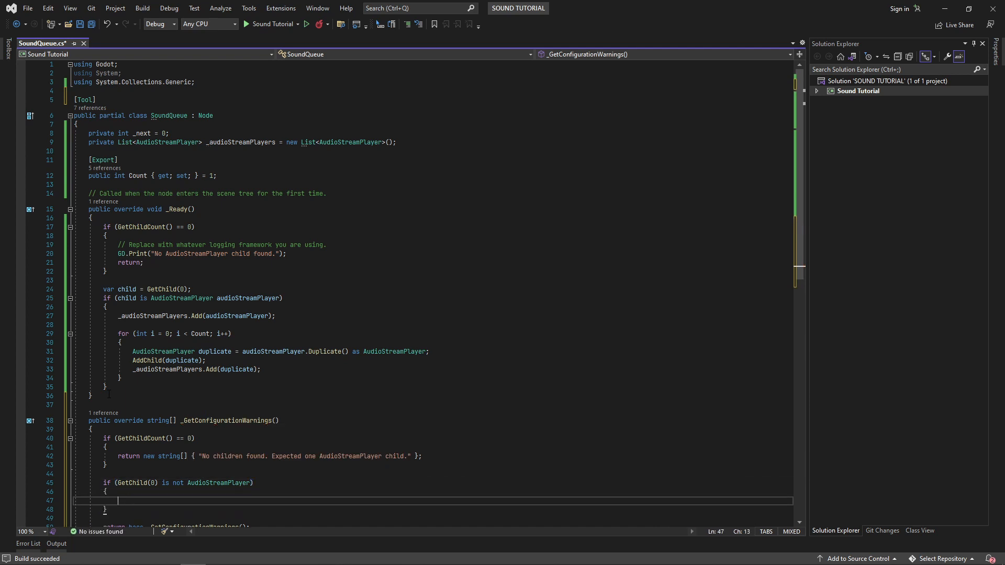
type("return new string[] { \"\" }")
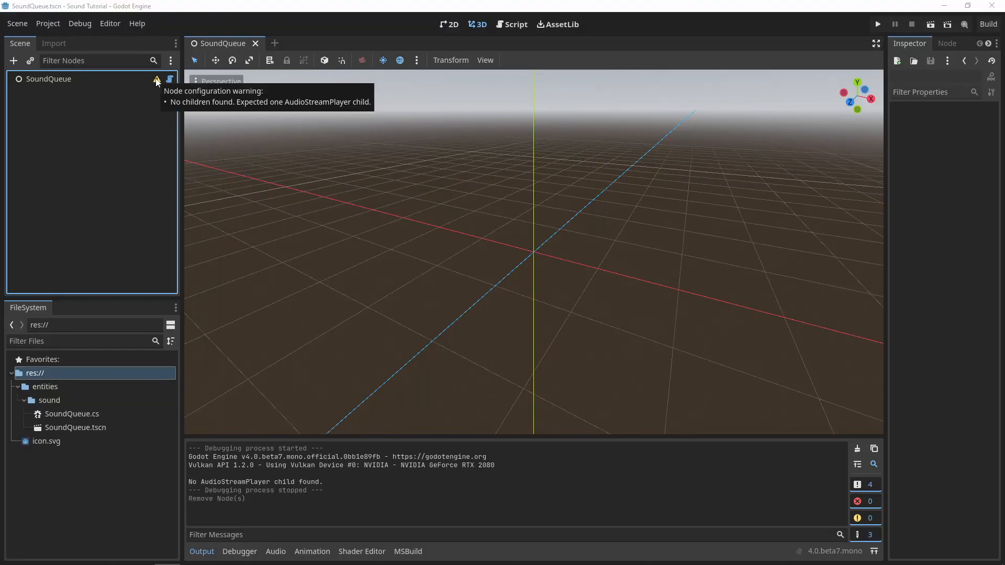
Bring up the Add Child Node chooser under the SoundQueue root
left_click(14, 61)
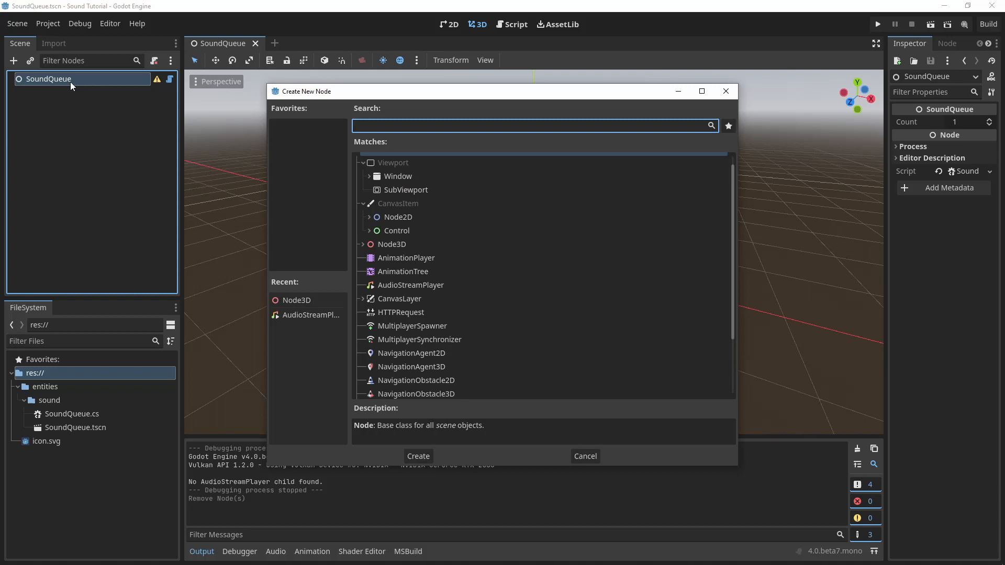
left_click(369, 230)
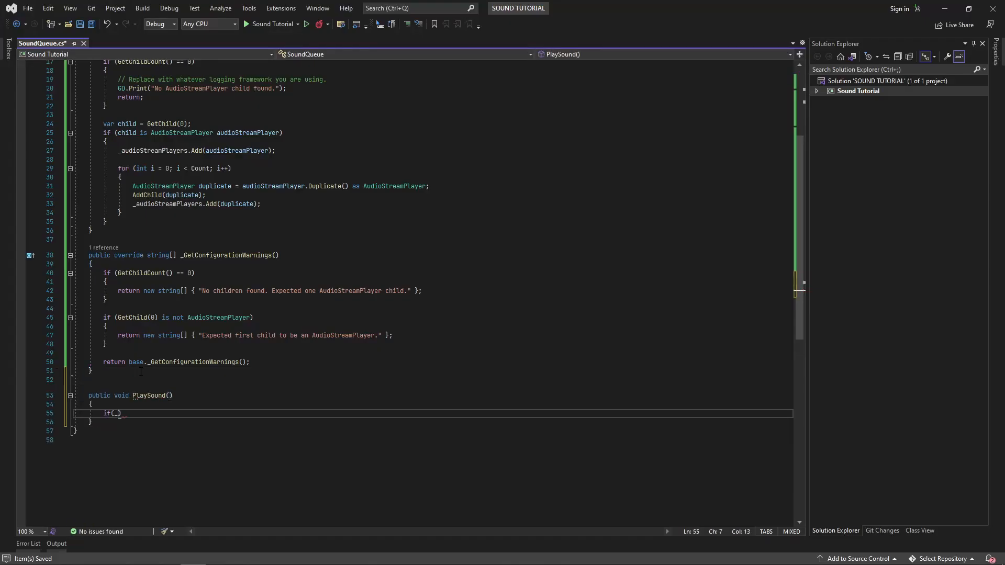
Write PlaySound: if the _next player isn't playing, play it and wrap _next modulo the list count
type("_audioStreamPlayers[_next].IsPlaying")
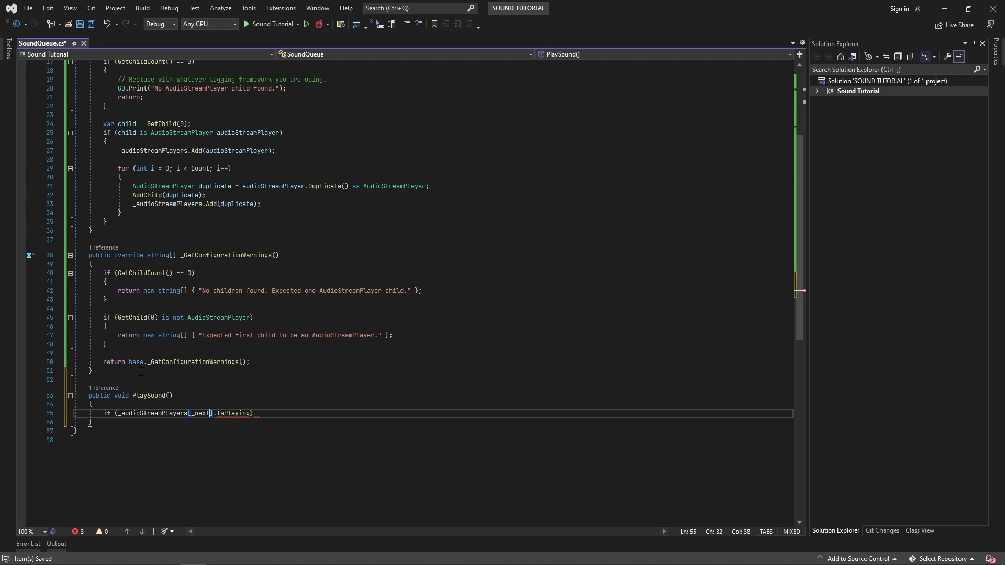
type("!")
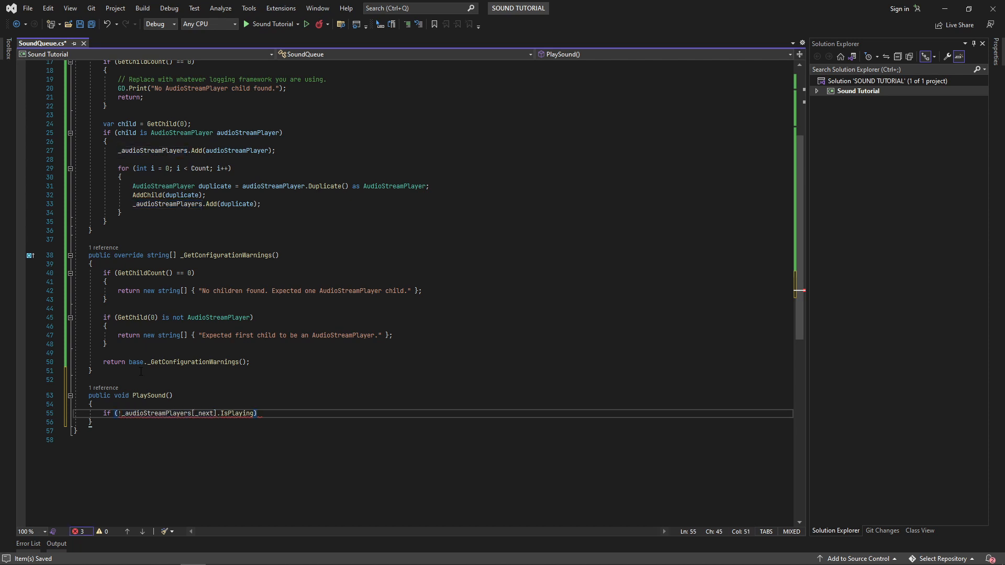
type("{")
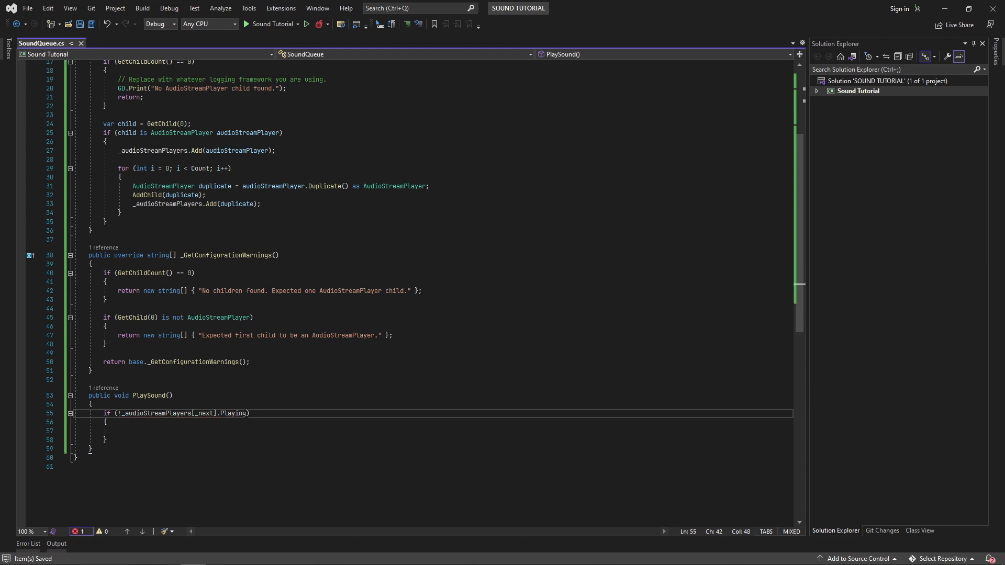
type("_audioSt")
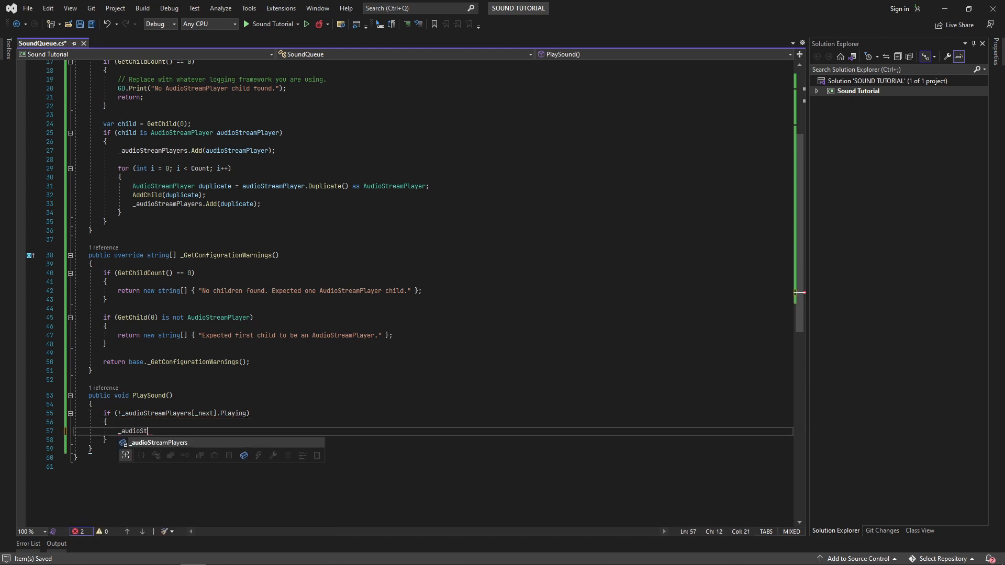
type("reamPlayers[_ne")
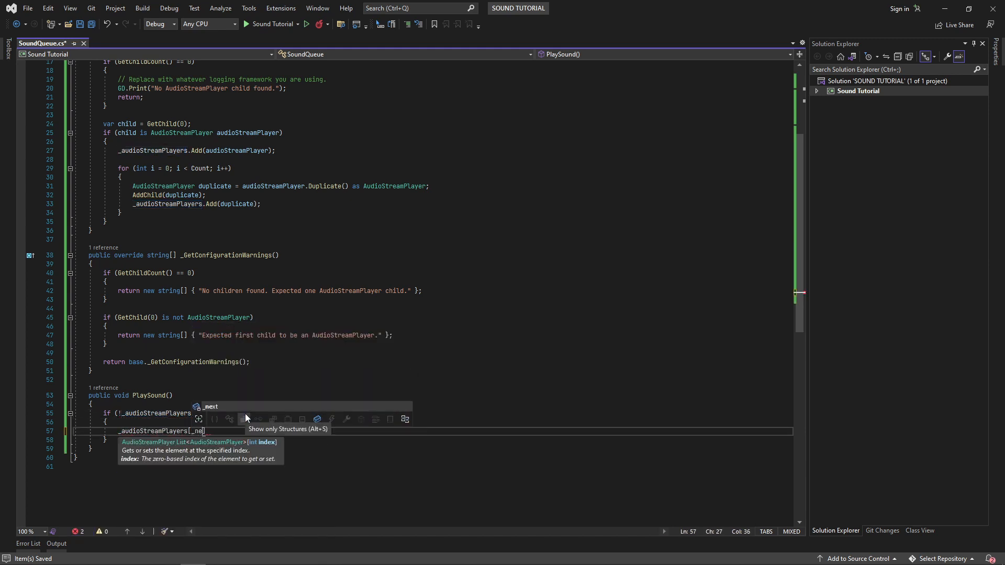
type("].Playing)")
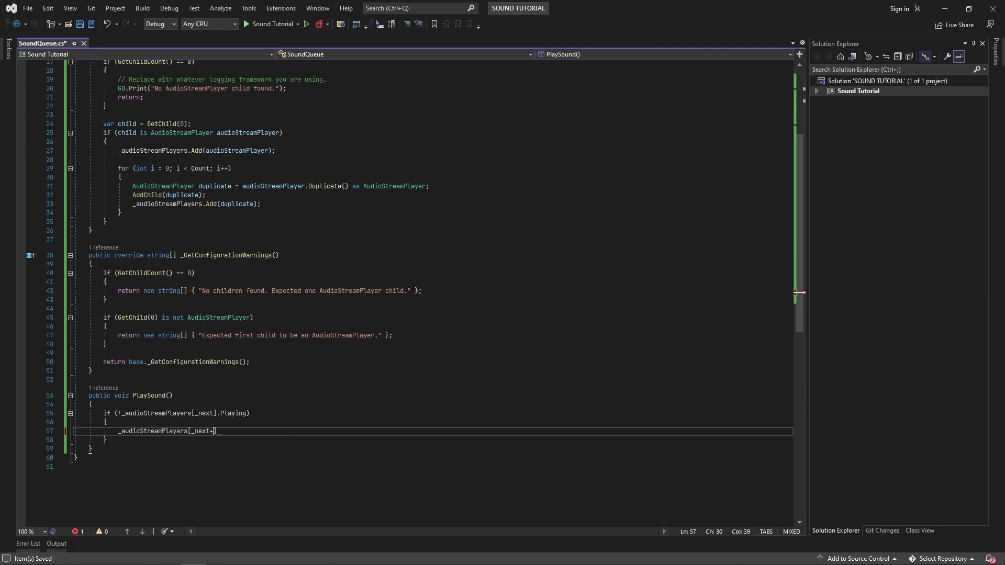
type("++].Play();")
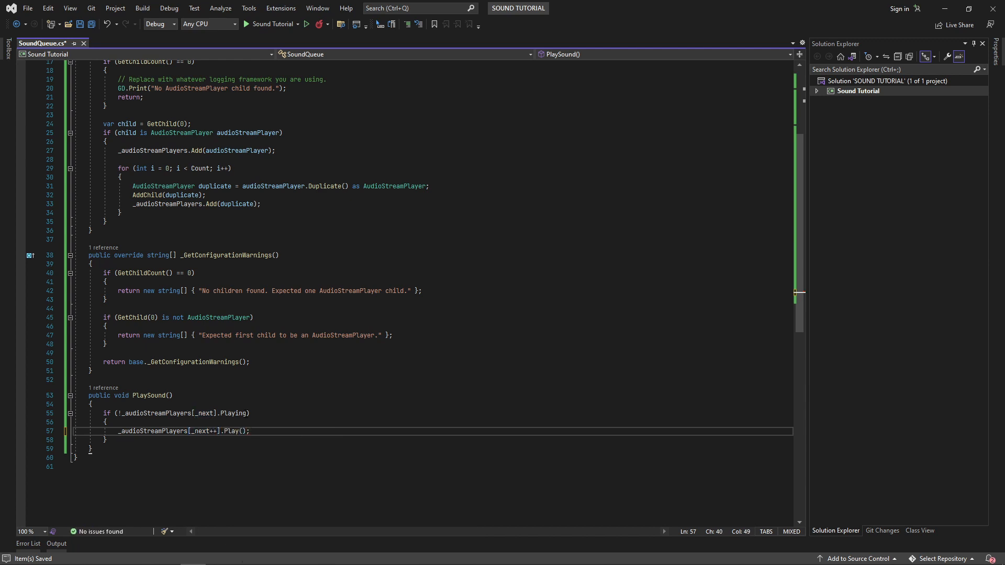
type("_next %")
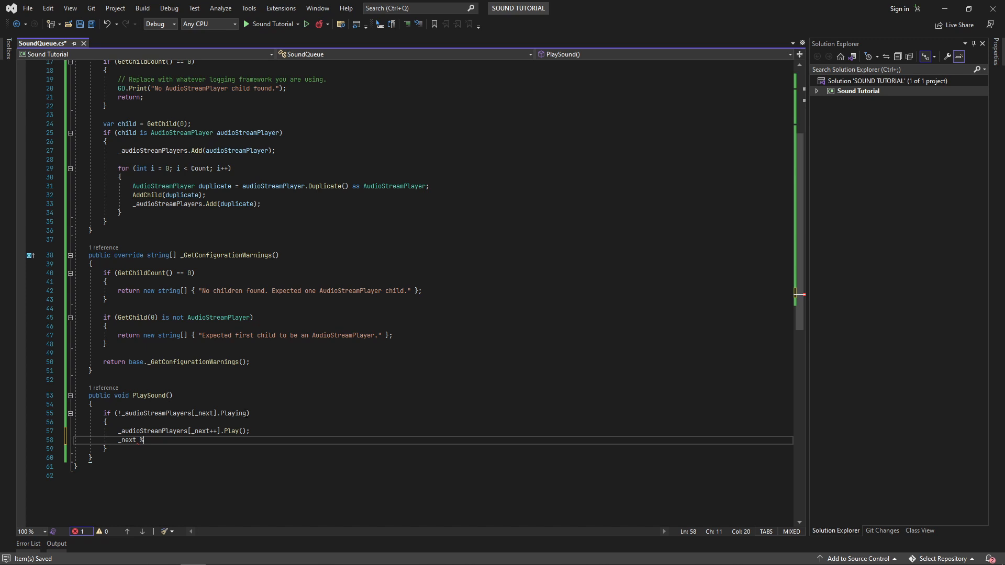
type("= _audioStreamPlayers.")
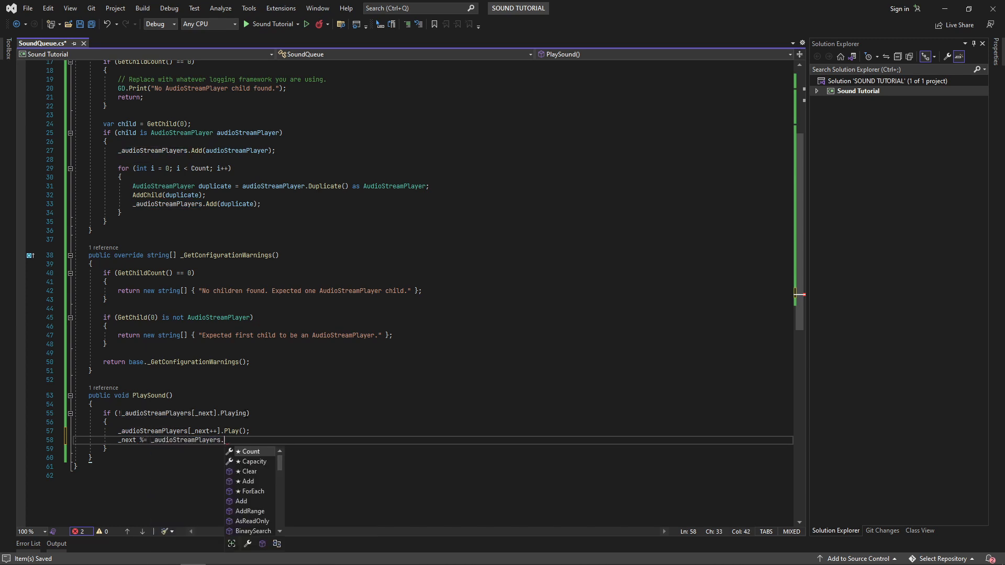
type("Count;")
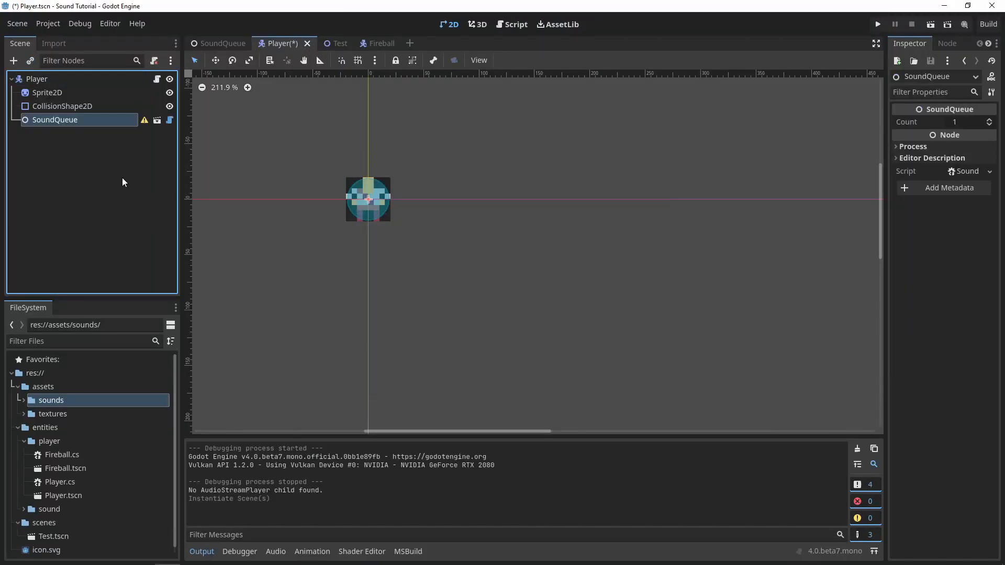
mouse_move(144, 122)
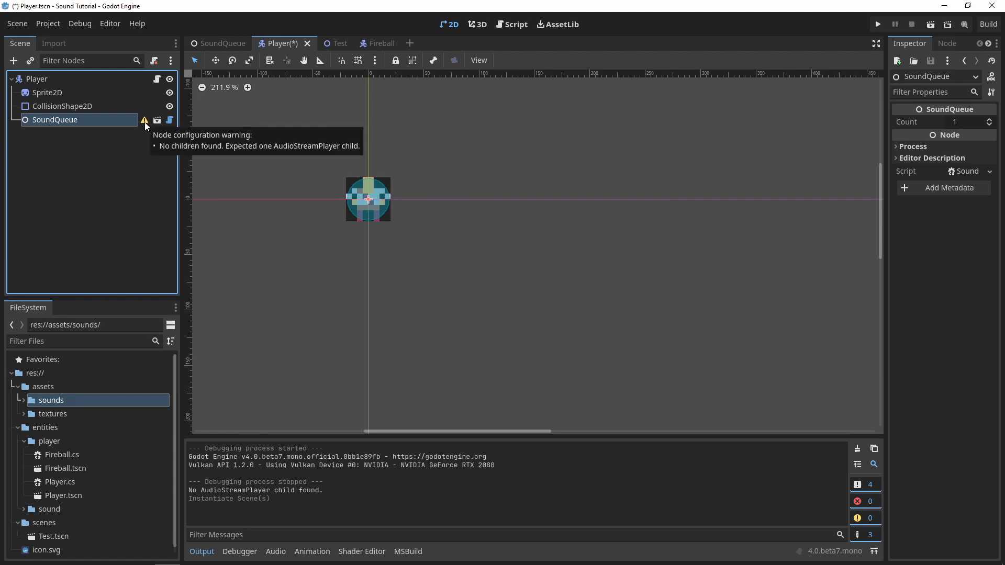
Add an AudioStreamPlayer child with fireball.wav under the Player's SoundQueue and set Count to 5
right_click(55, 119)
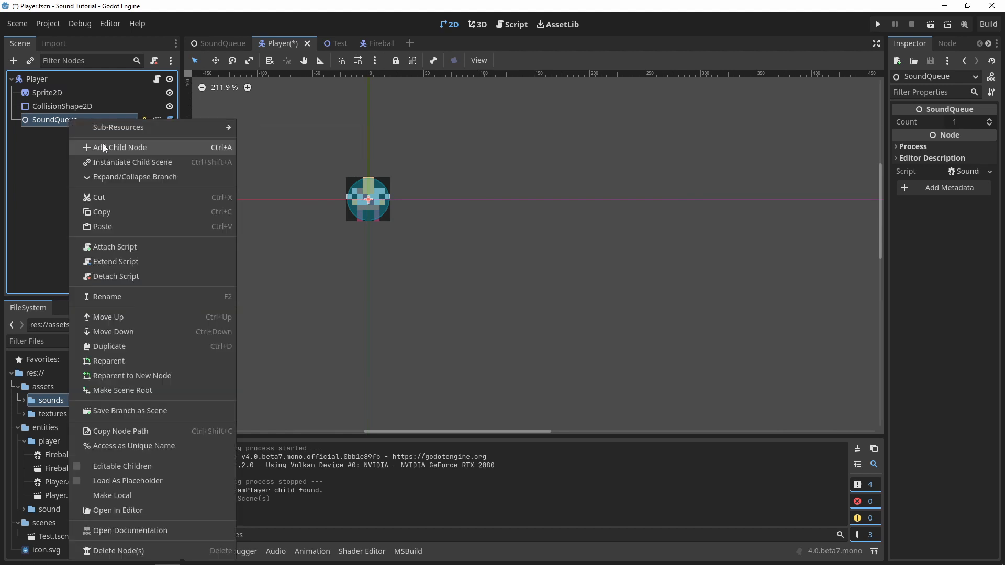
left_click(122, 146)
type("Aud")
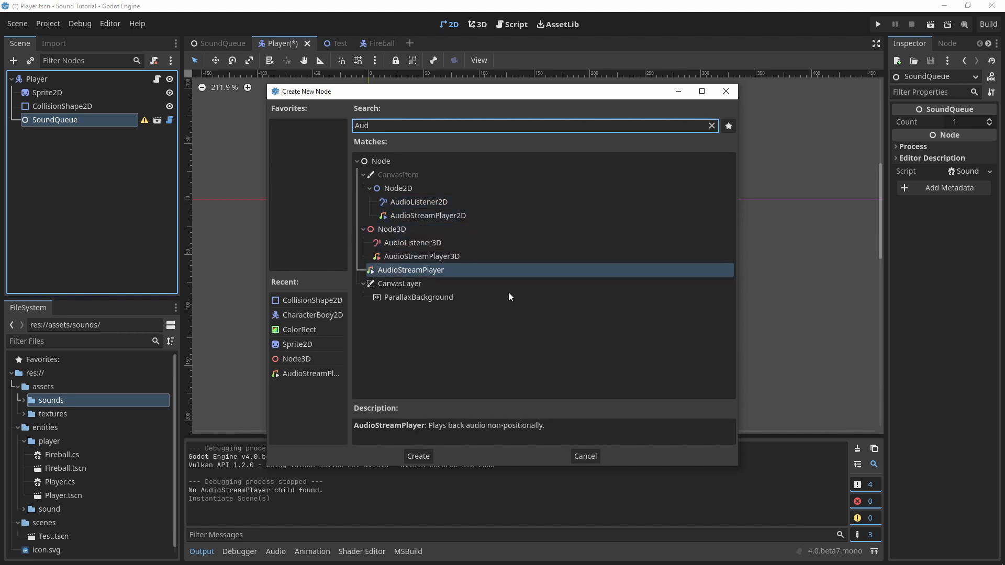
left_click(417, 455)
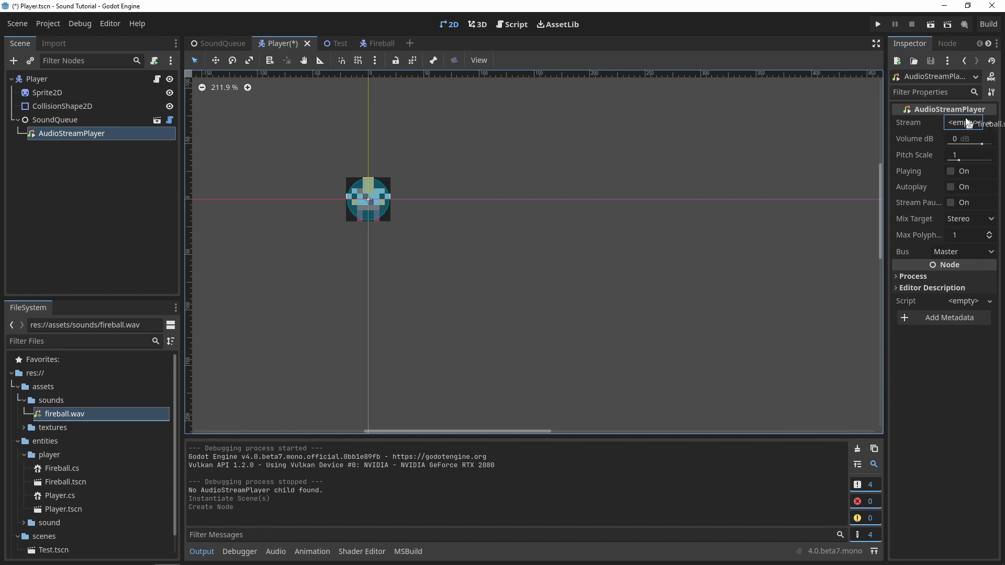
left_click(55, 119)
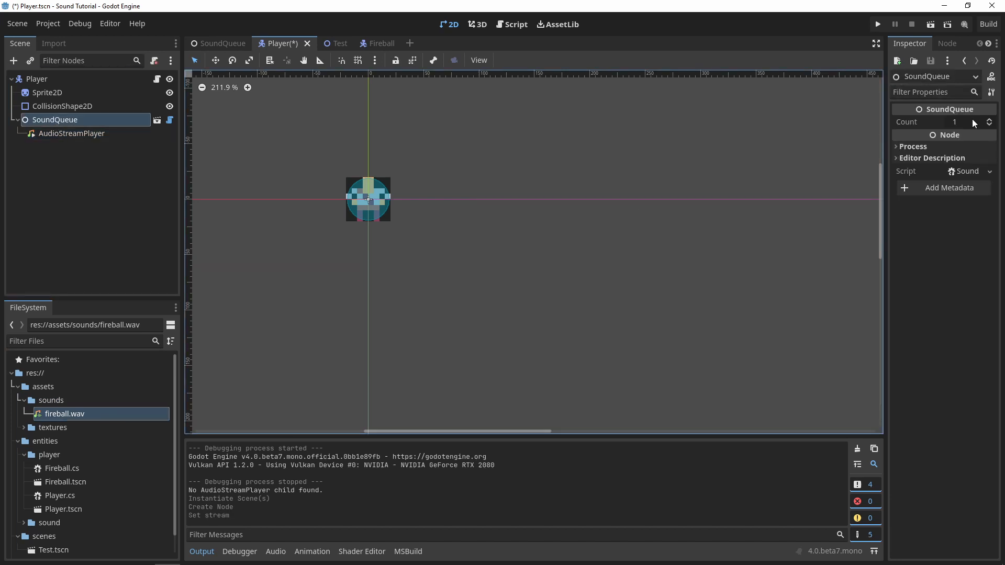
type("5")
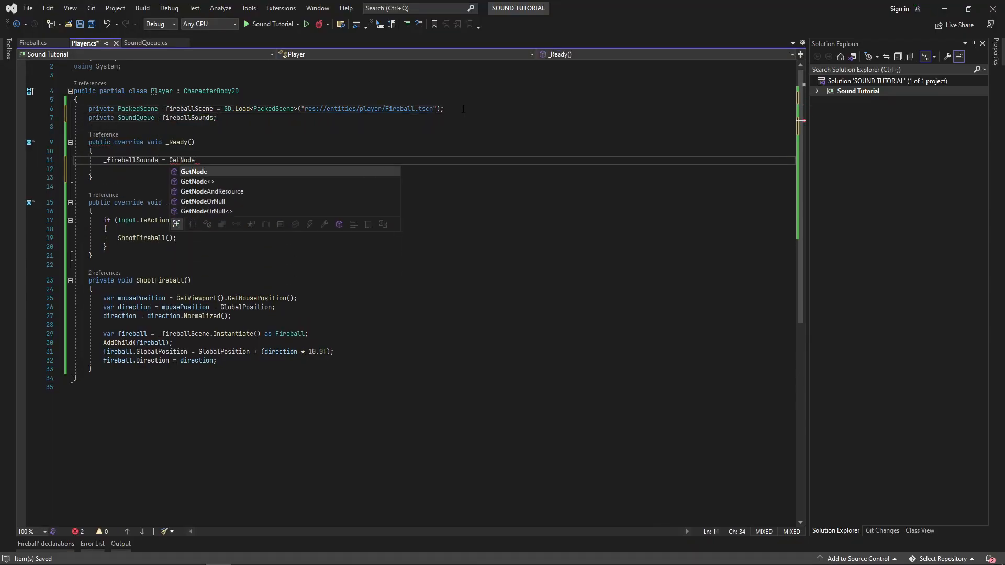
Assign _fireballSounds = GetNode<SoundQueue>("SoundQueue") in the Player's _Ready
type("<SoundQueue>(\"SoundQueue\")")
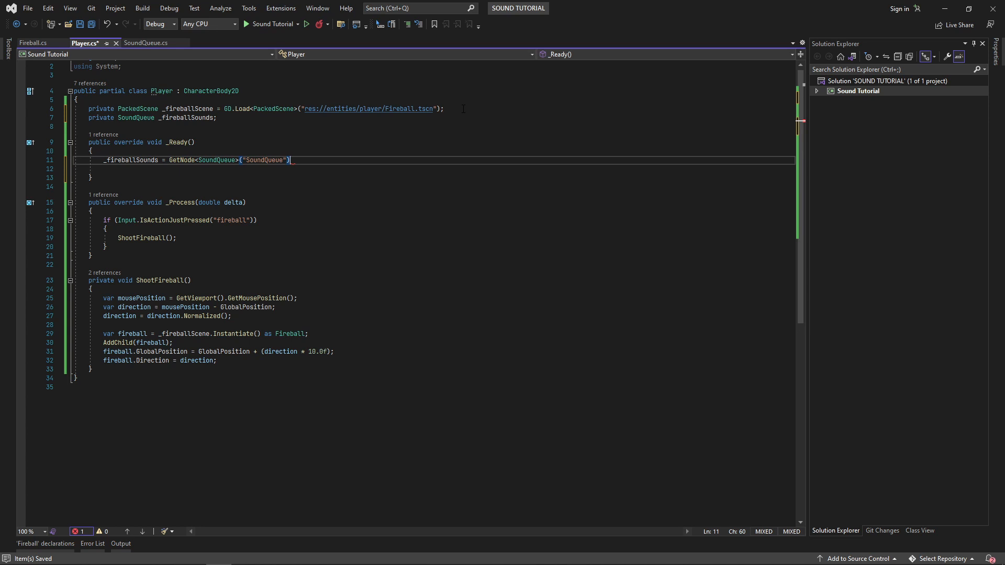
type("_fi")
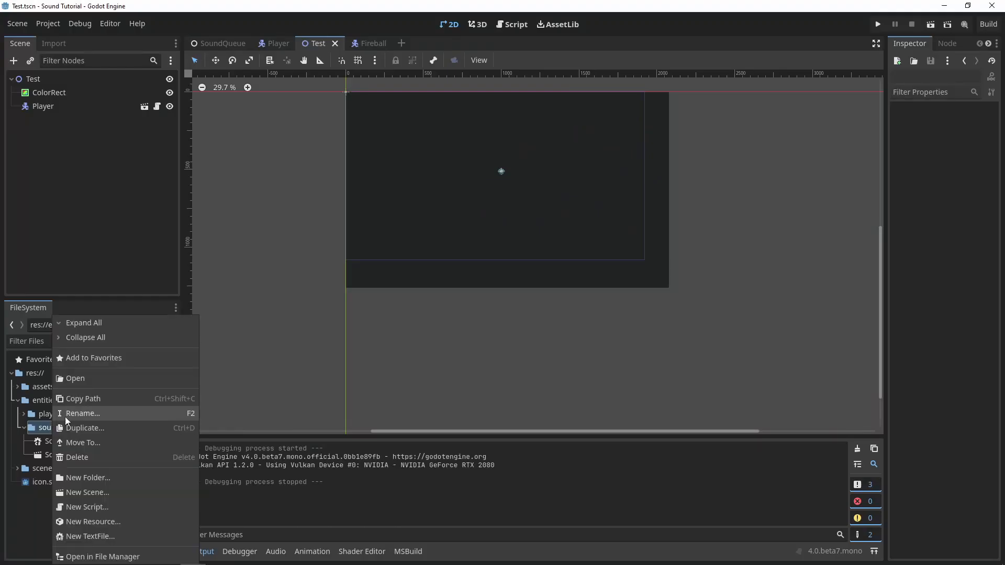
Create the SoundPool.cs script in the sound folder
left_click(88, 492)
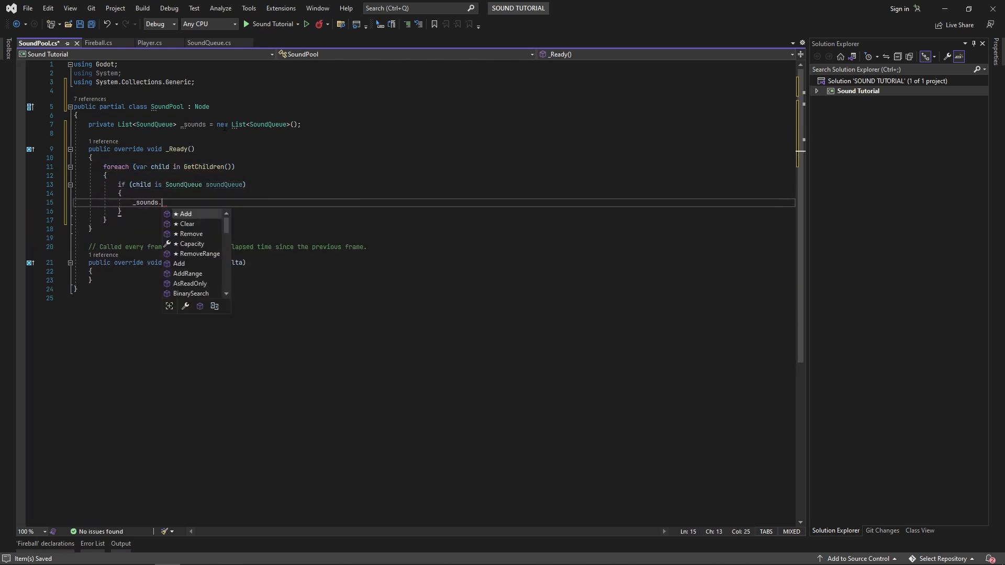
Collect SoundQueue children into _sounds and add PlayRandomSound using RandiRange(0, Count - 1)
type("Add(soundQueue);")
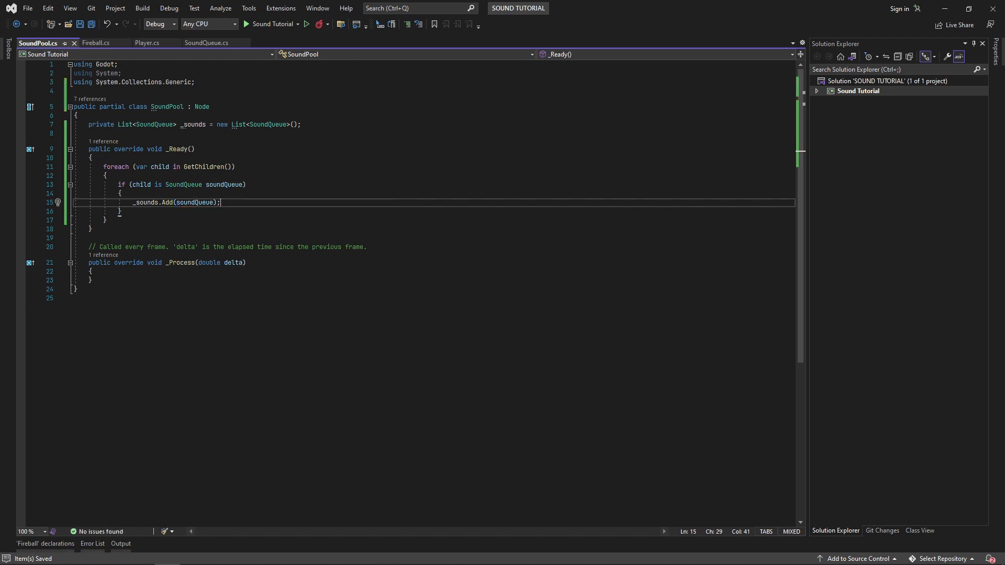
type("private")
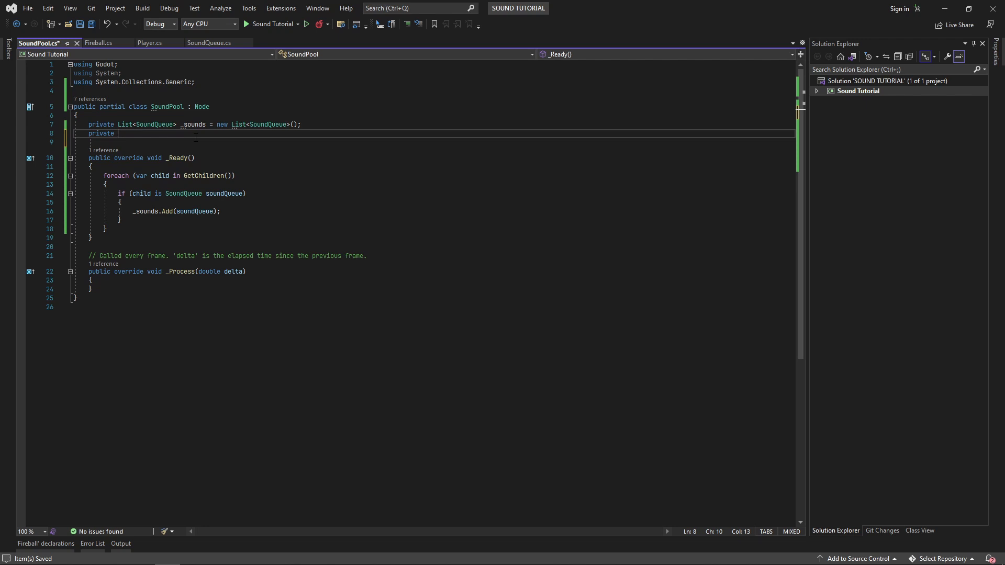
type("RandomNumberGenerator _random = new Random")
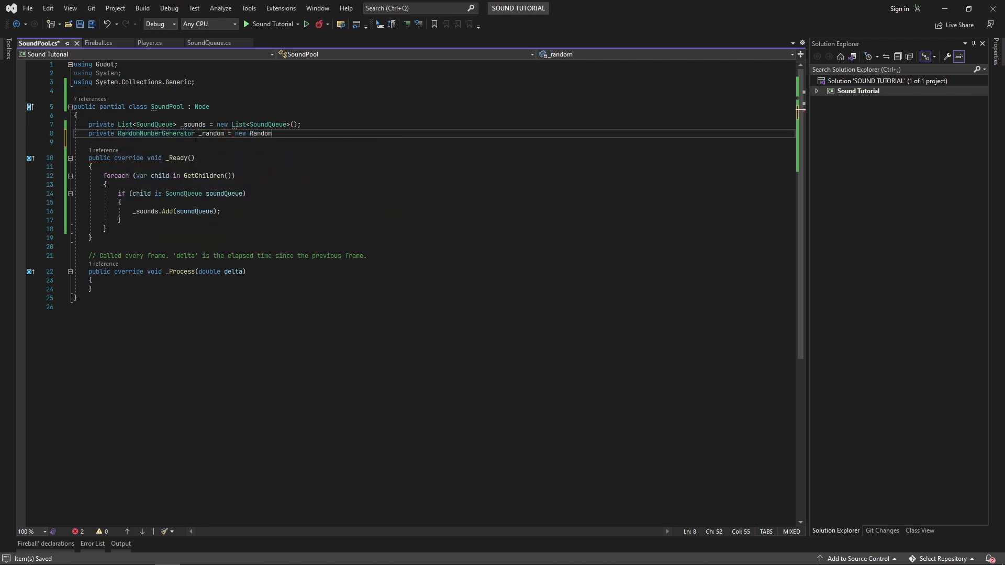
type("NumberGenerator();")
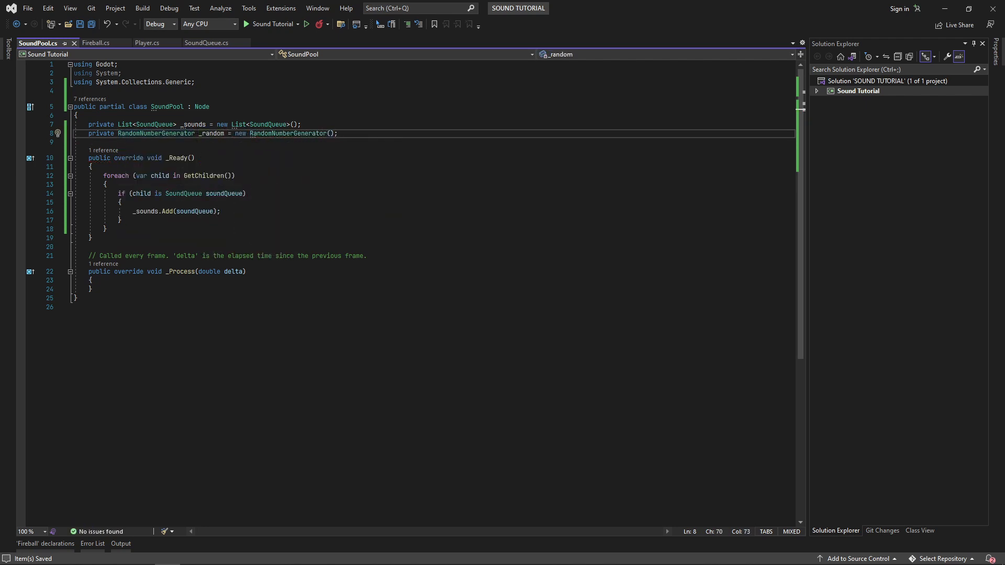
type("p")
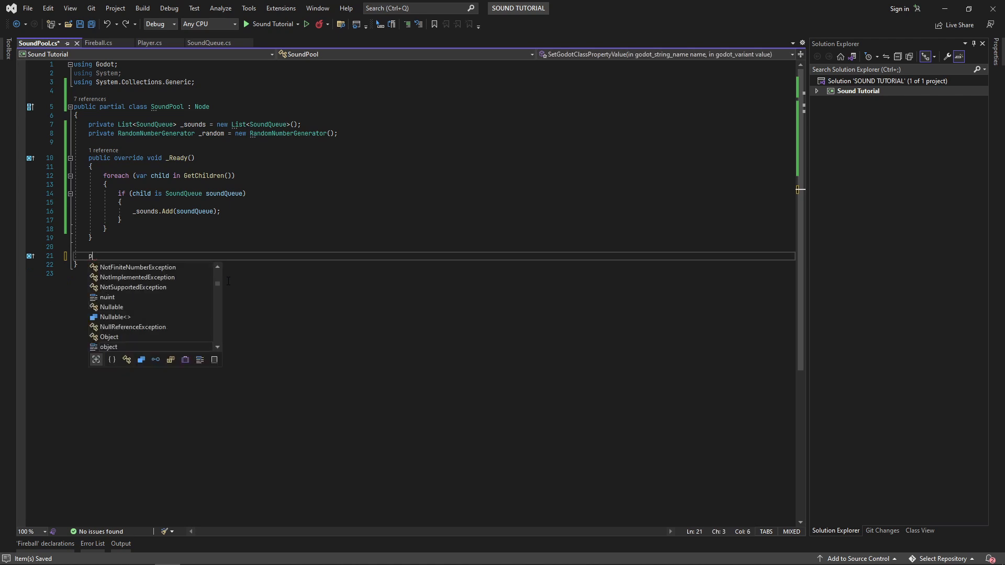
type("ublic void PlayRandomSound()")
type("int index =")
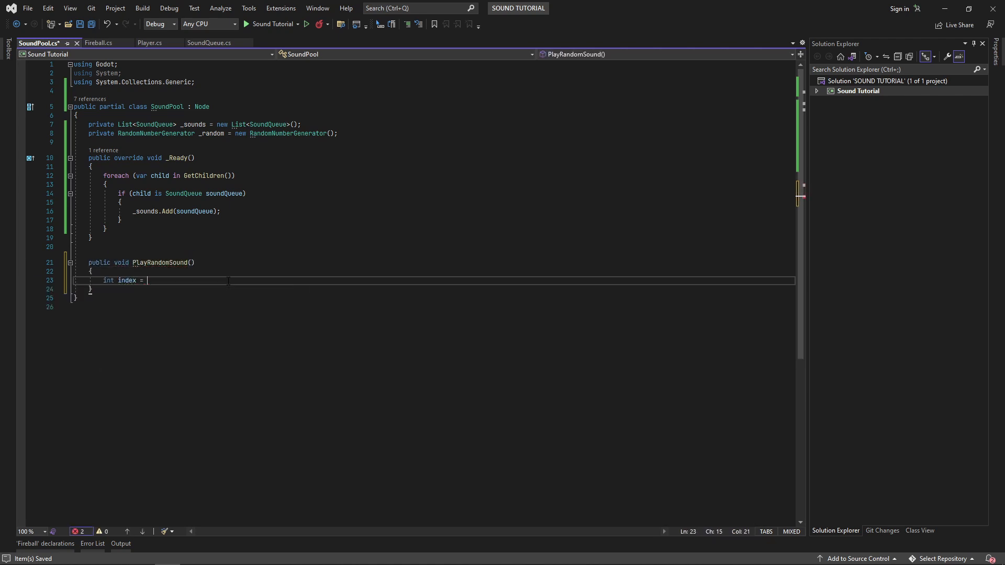
type("_random.RandiRange(0, _sounds.Count);")
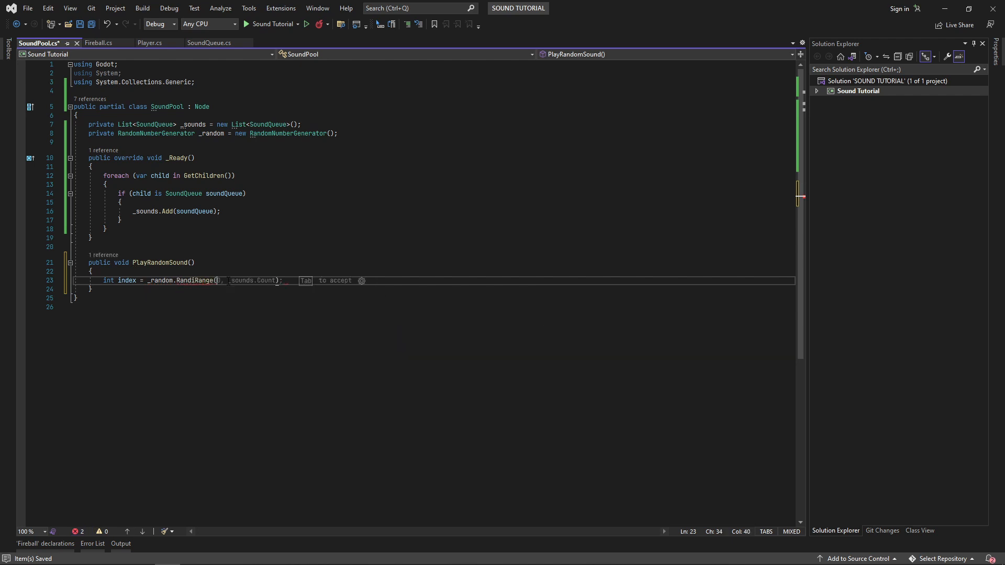
type("0, _sounds.Count - 1")
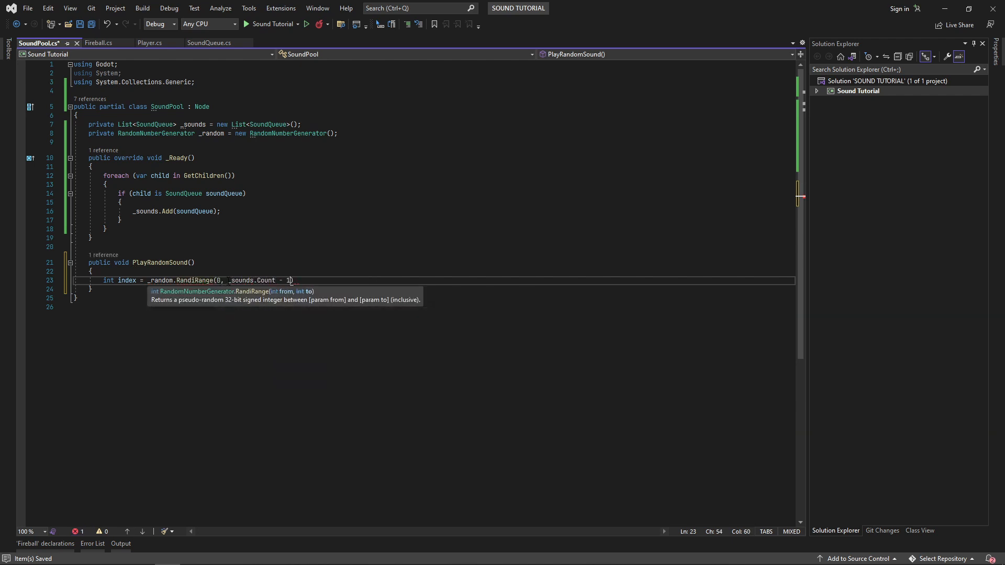
type("_sounds[index].PlaySound();")
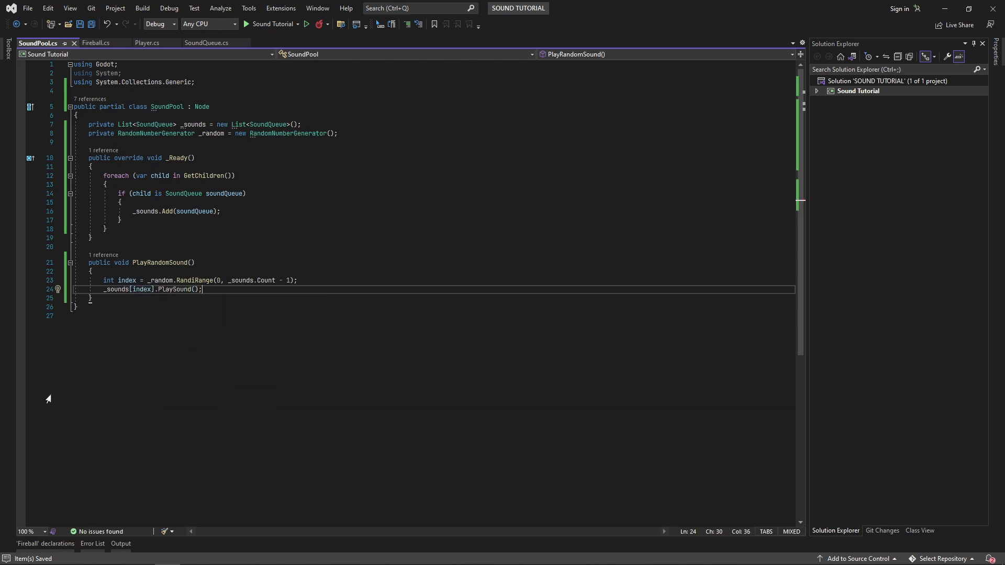
Add a _lastIndex field and a do/while so the random pick never repeats the previous sound
type("private int")
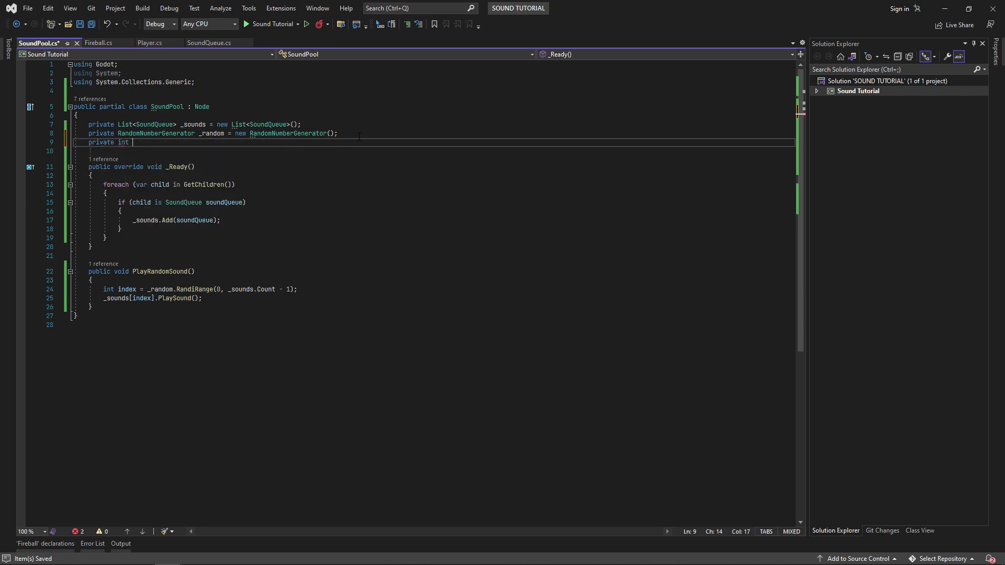
type("_lastIndex = -1;")
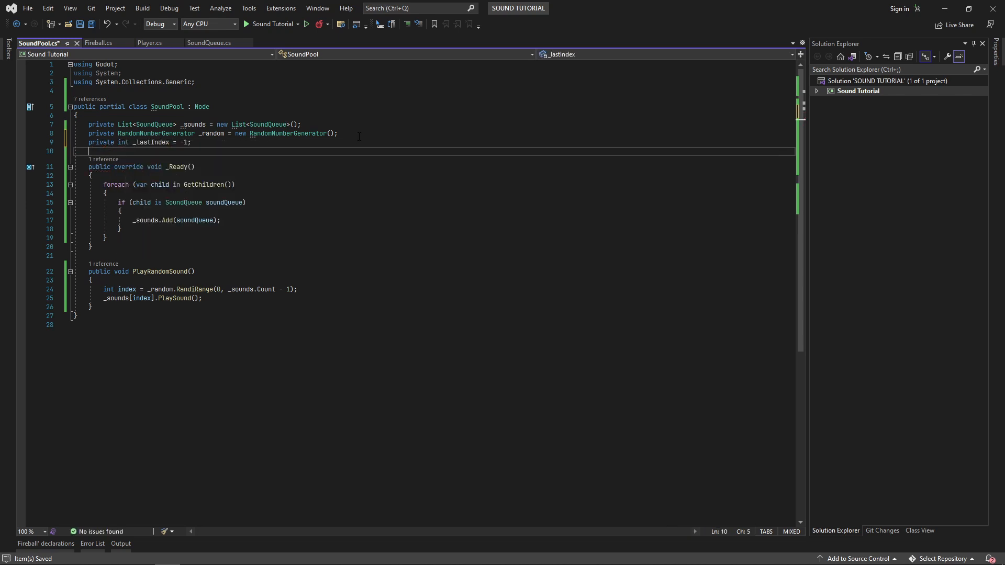
type("int index;")
type("do")
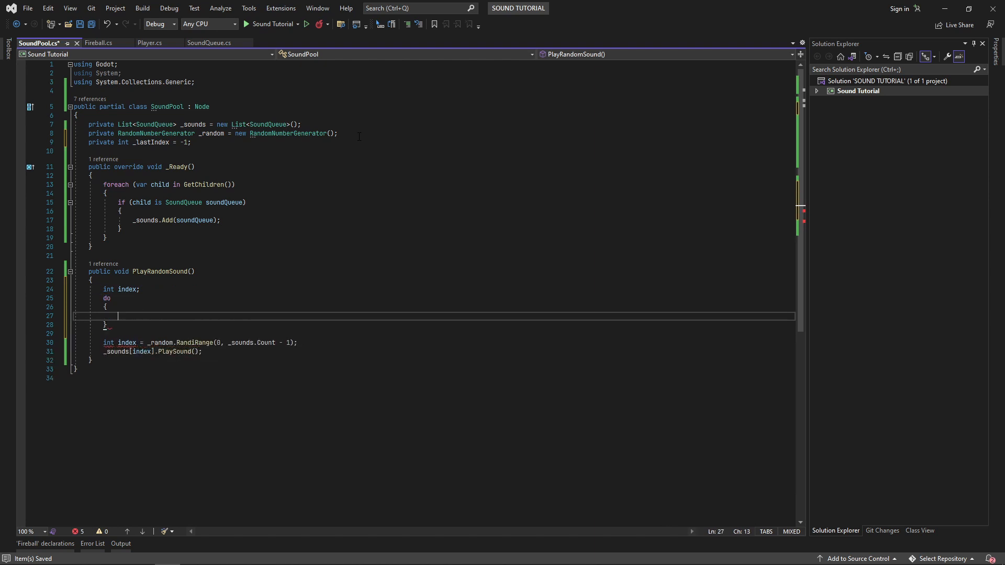
type("index = _random.RandiRange(0, _sounds.Count - 1);")
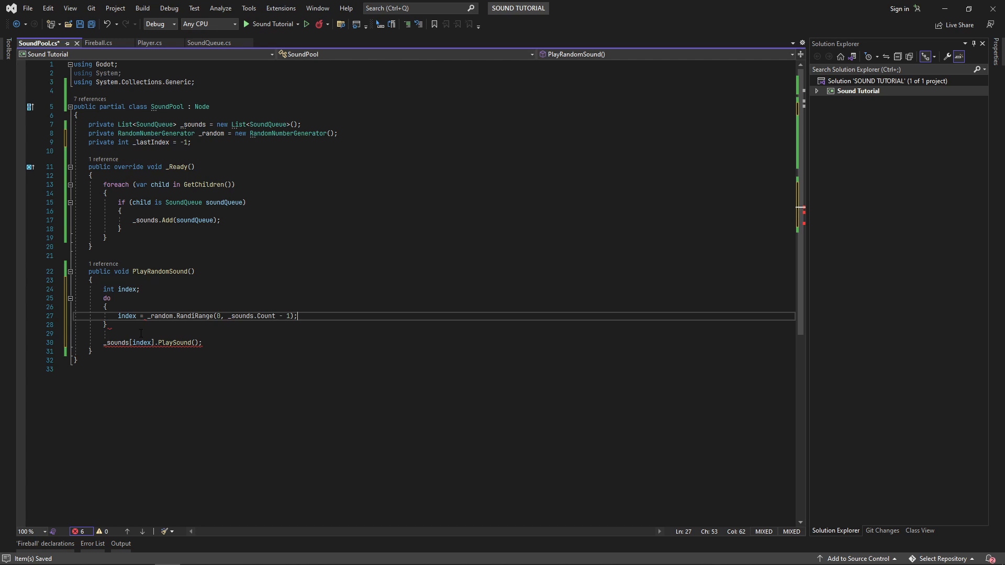
type("while (index >= 0);")
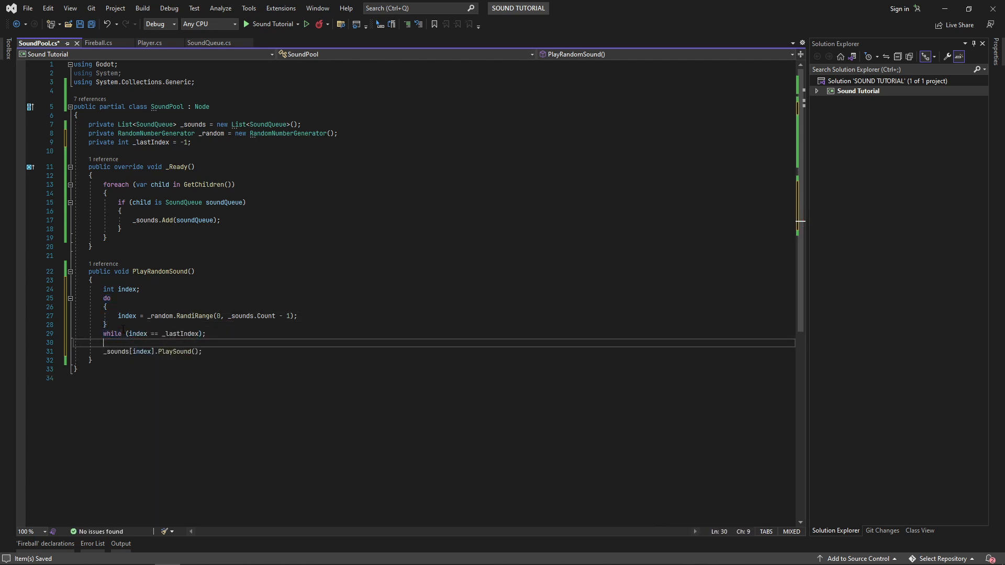
type("_lastIndex")
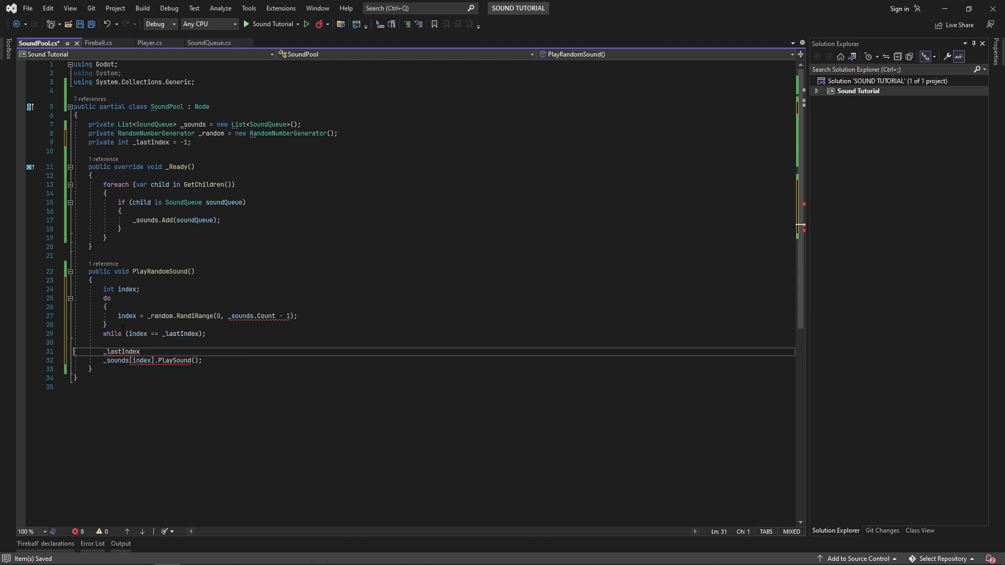
type("= index;")
type("int")
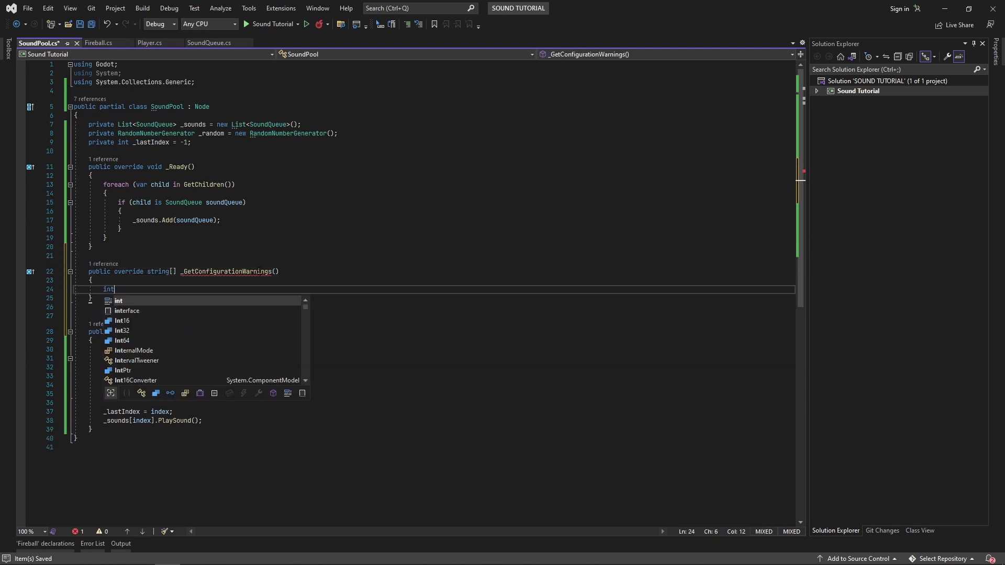
Warn in _GetConfigurationWarnings when fewer than 2 SoundQueue children exist and mark the class [Tool]
type("numberOfSoundQueueChildren = 0;")
type("numberOfSoundQueueChildren++")
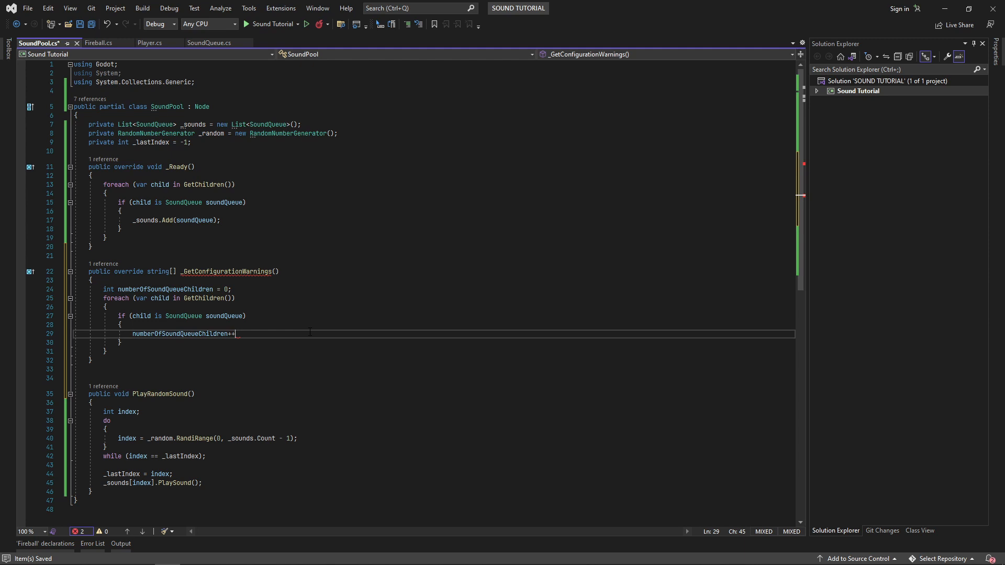
type("if (numberOfSoundQueueChildren <")
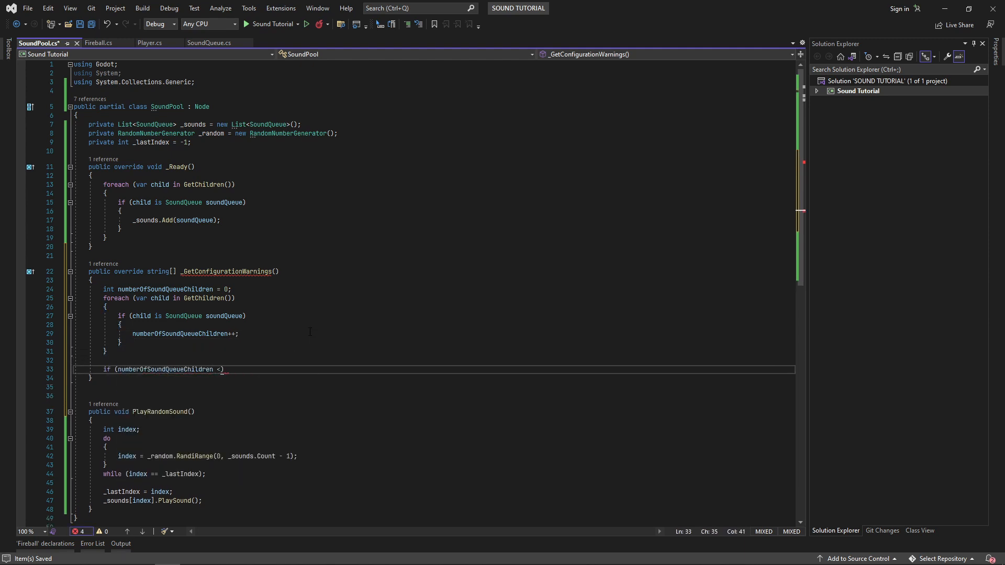
type("2)")
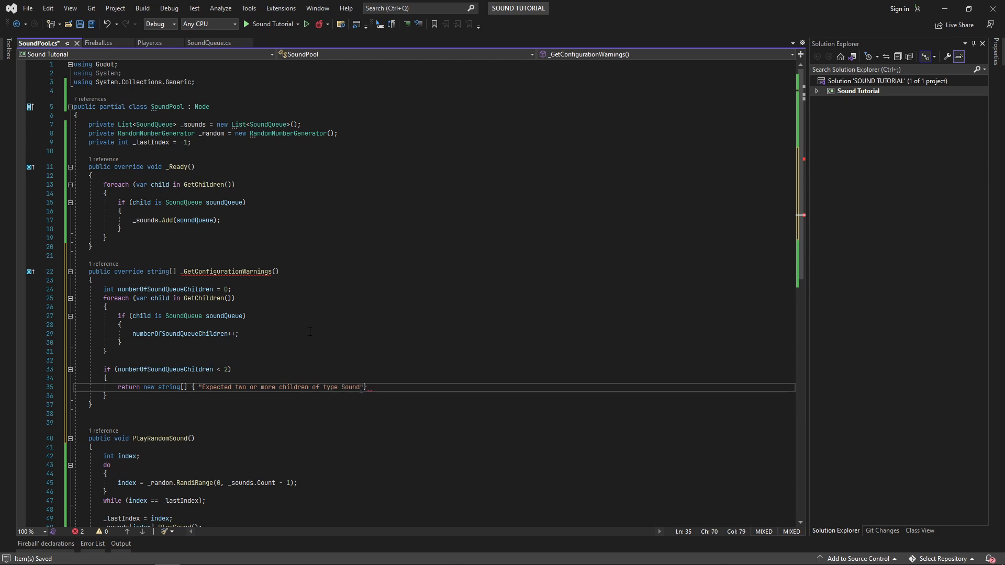
type("return new string[0];")
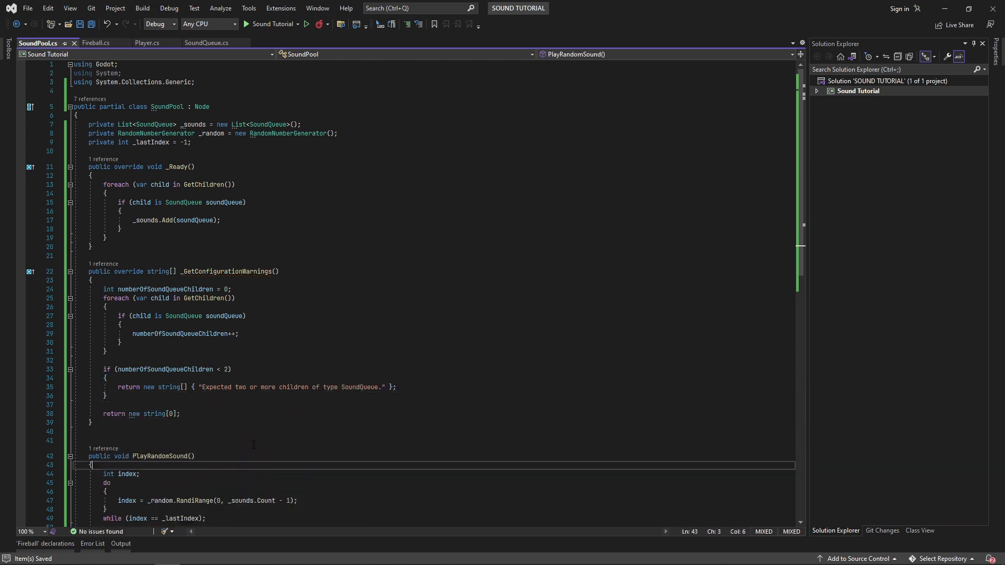
type("[Tool]")
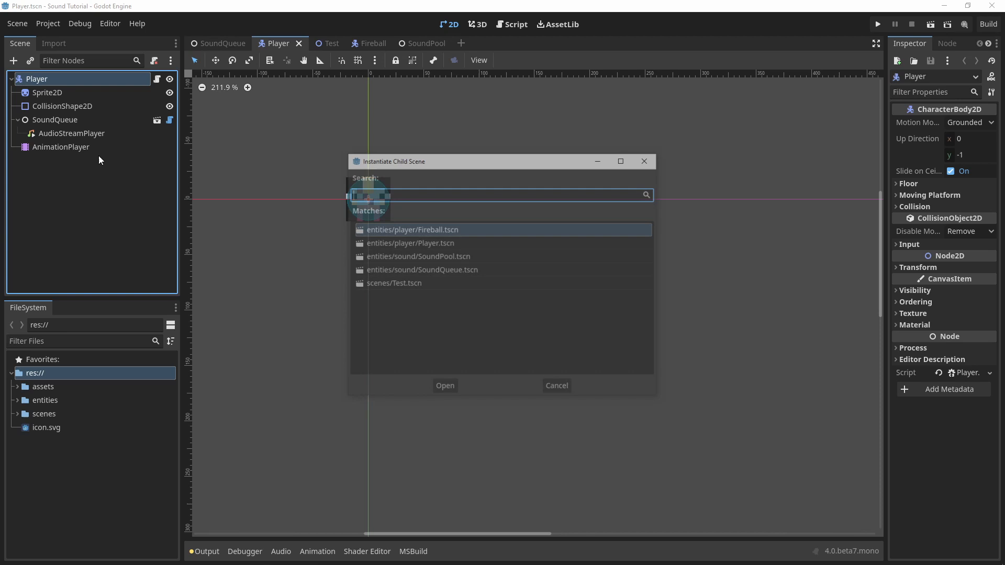
Instantiate SoundPool under Player and add a SoundQueue with an AudioStreamPlayer inside it
type("SoundPo")
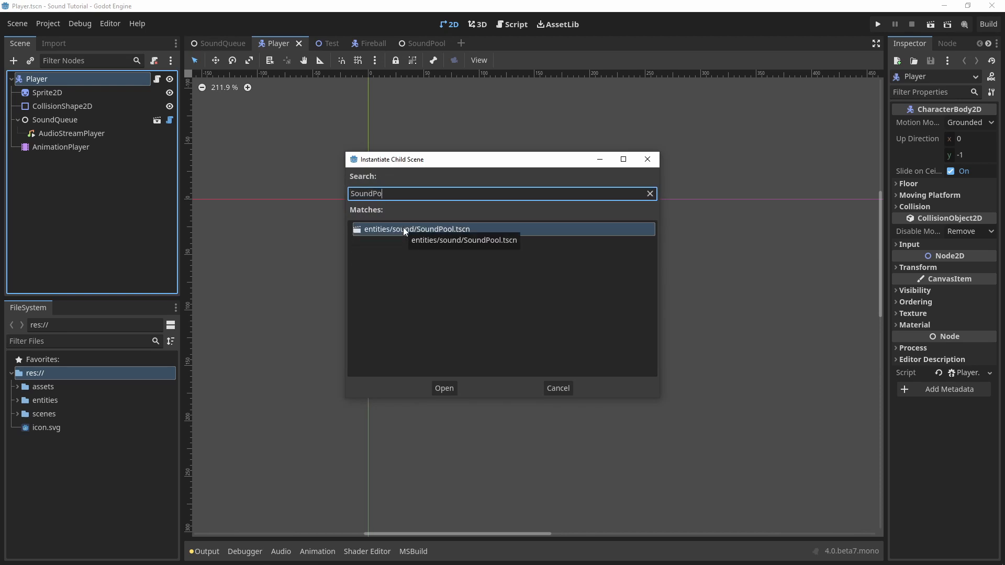
left_click(444, 388)
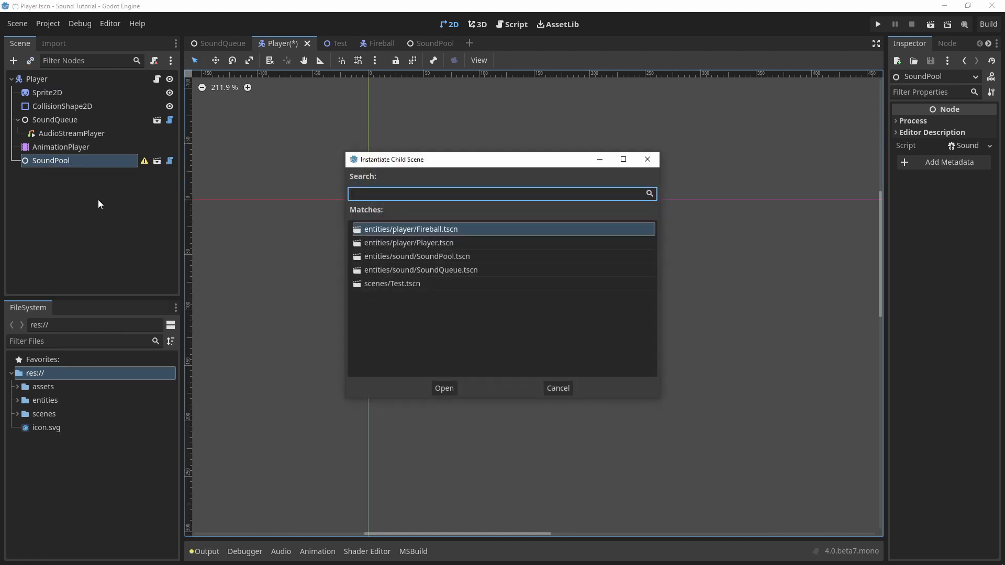
type("SoundQu")
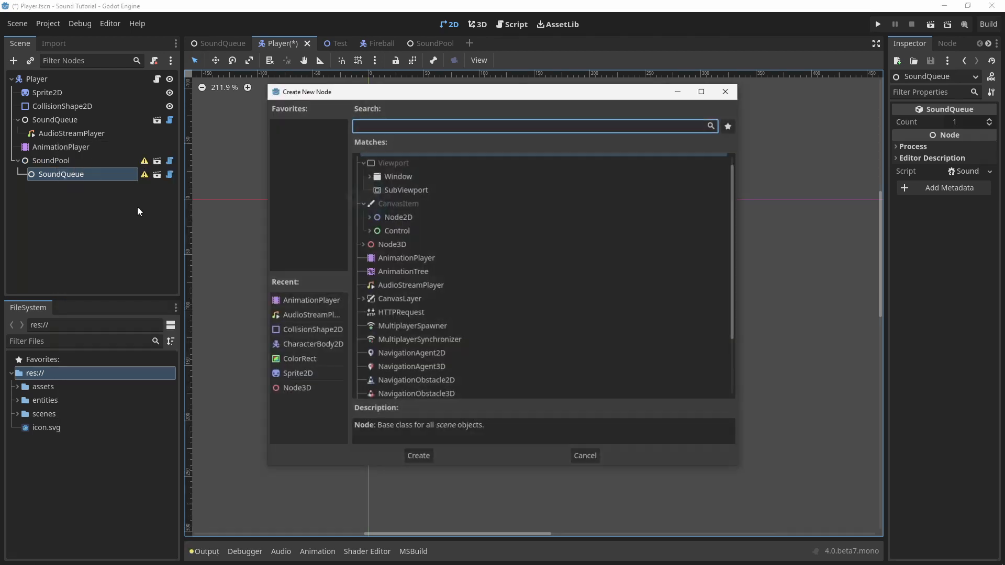
type("Audiostre")
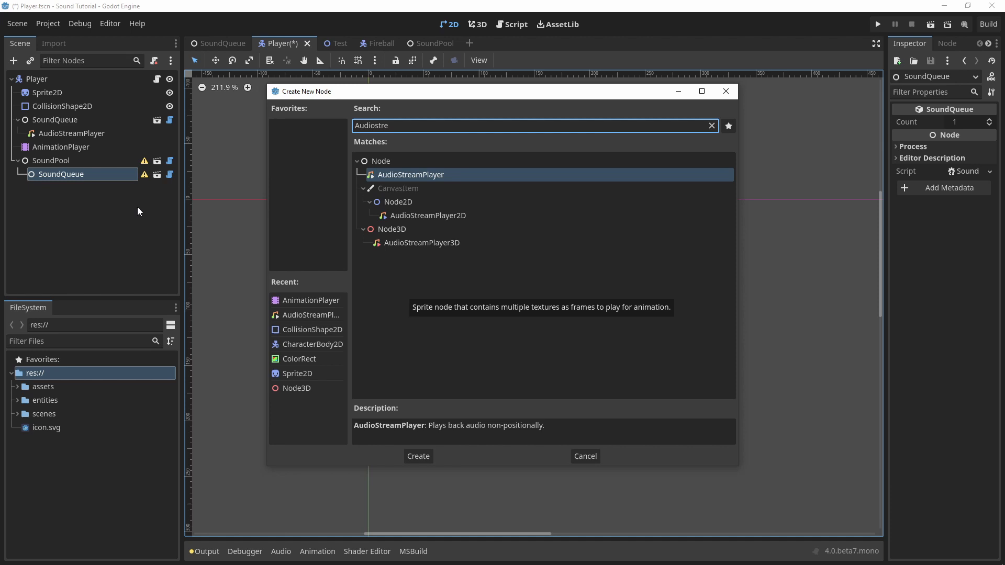
left_click(418, 455)
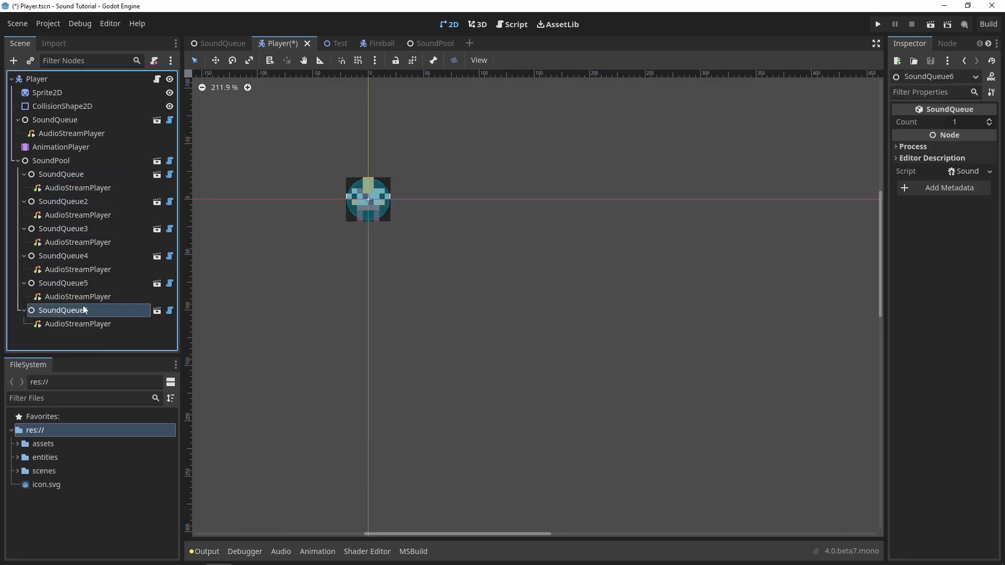
Duplicate the SoundQueue several times and give each audio player a footstep .ogg stream
left_click(79, 175)
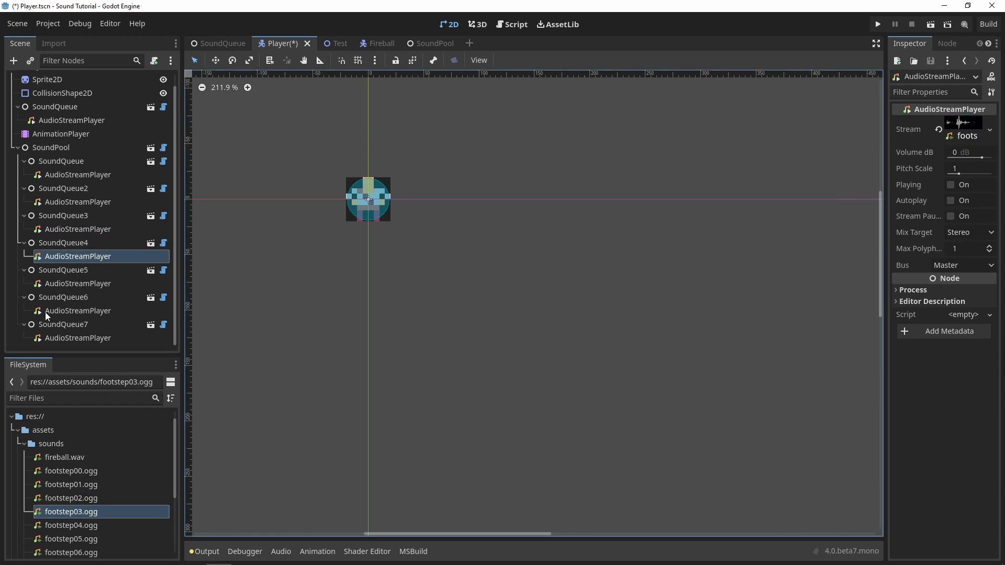
left_click(79, 311)
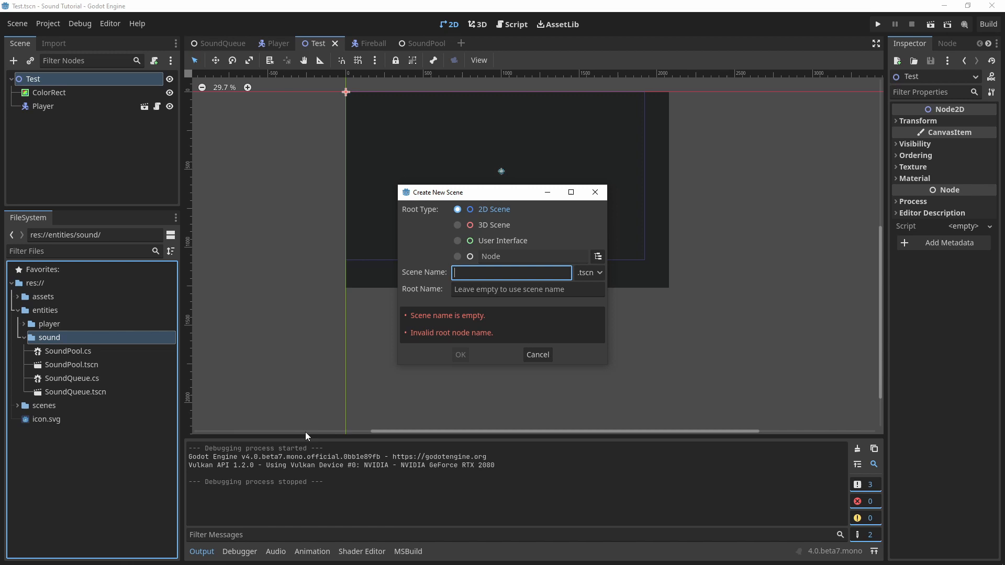
Name the new scene SoundManager and register SoundManager.tscn in Project Settings > Autoload
type("SoundManager")
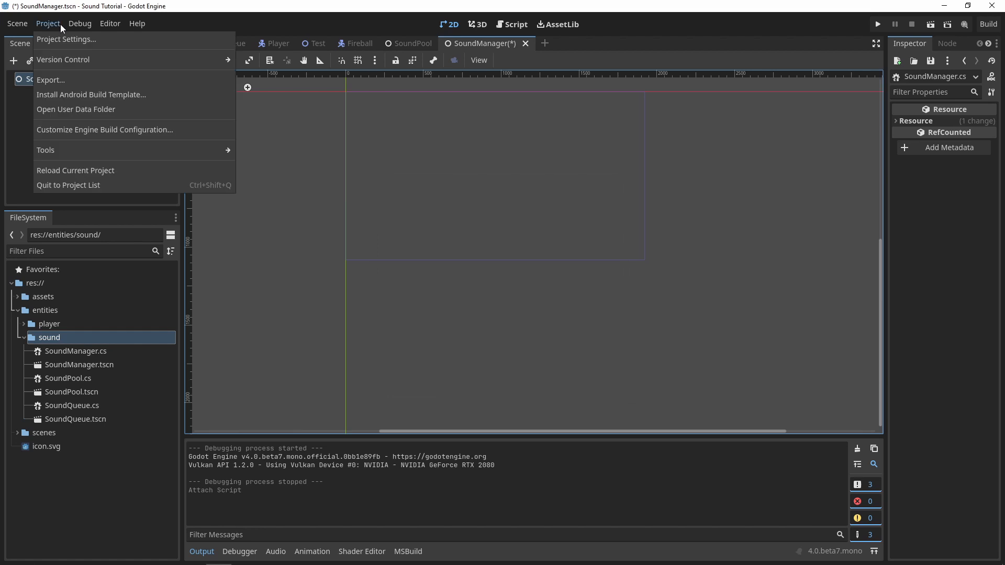
left_click(66, 39)
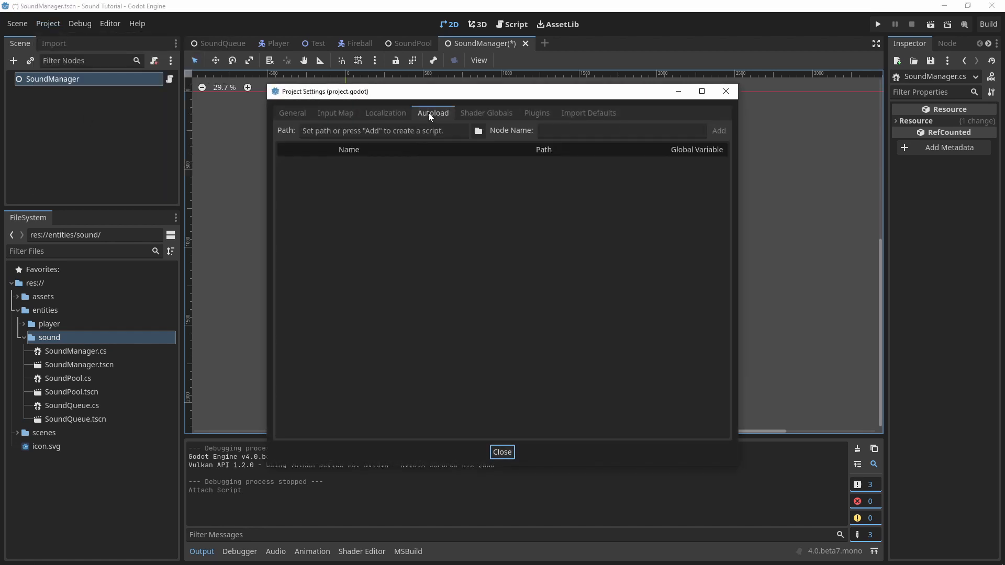
left_click(477, 130)
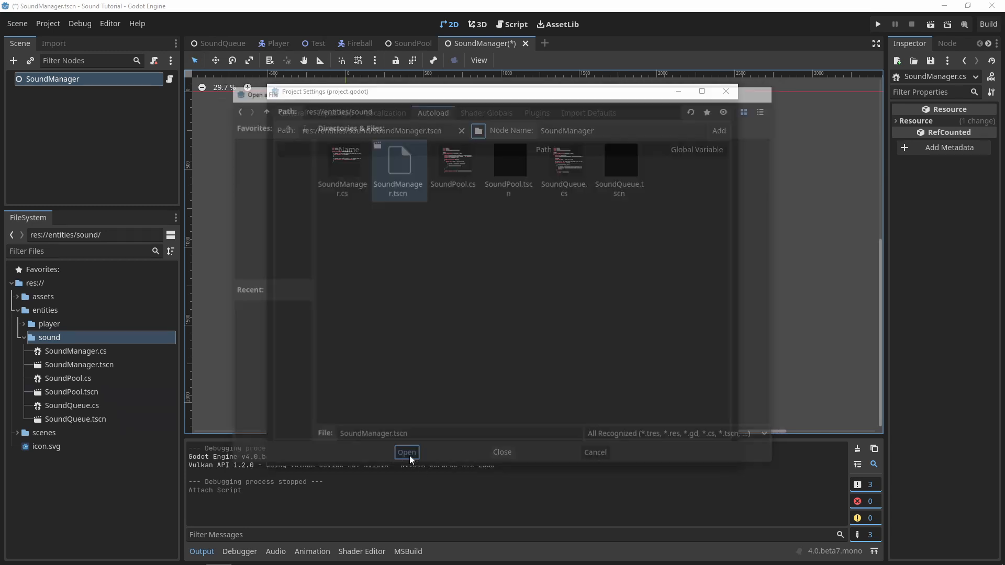
left_click(406, 452)
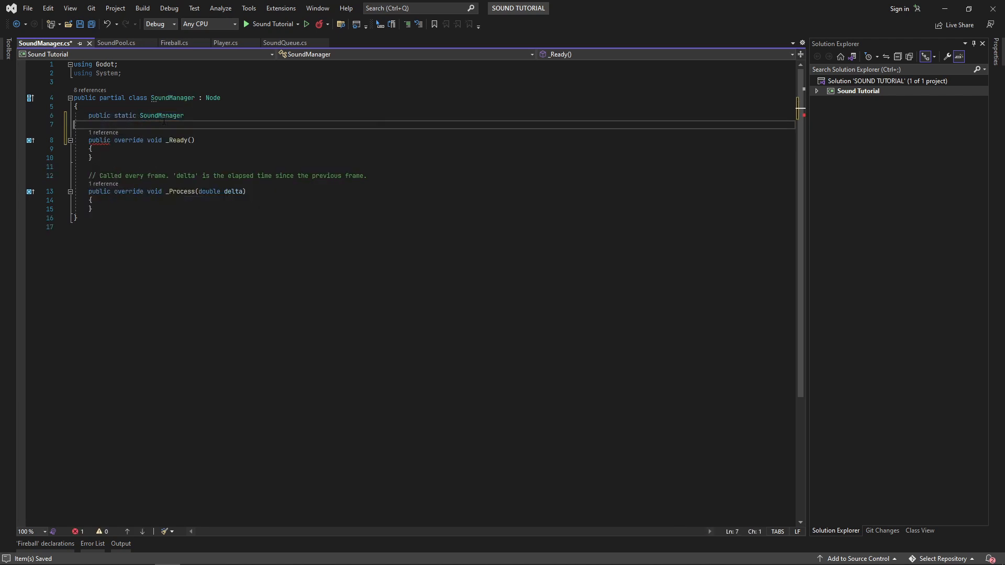
Add a static Instance set to this in _Ready and a Dictionary<string, SoundQueue> _soundQueues field
type("Instance { get; private set;")
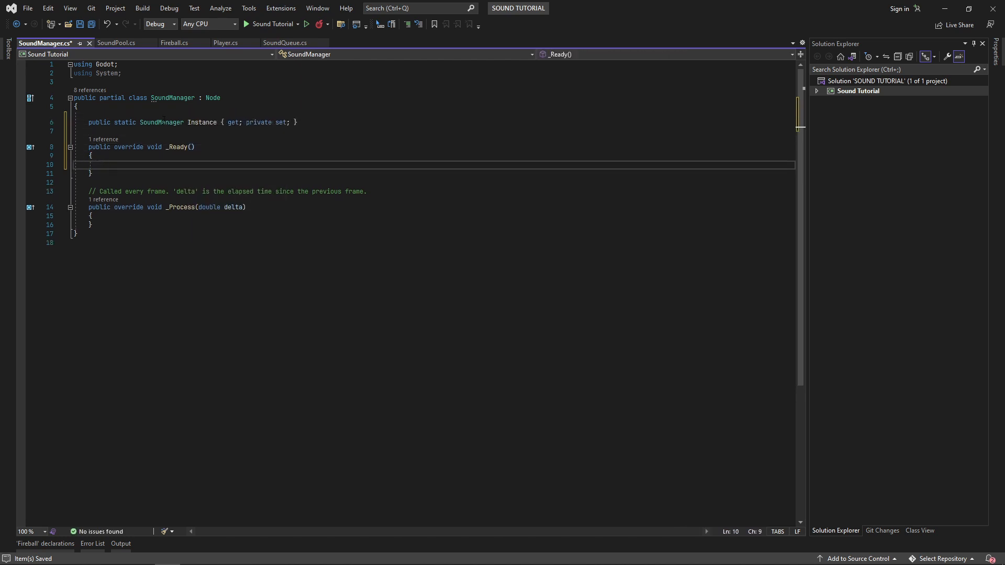
type("Instance = this;")
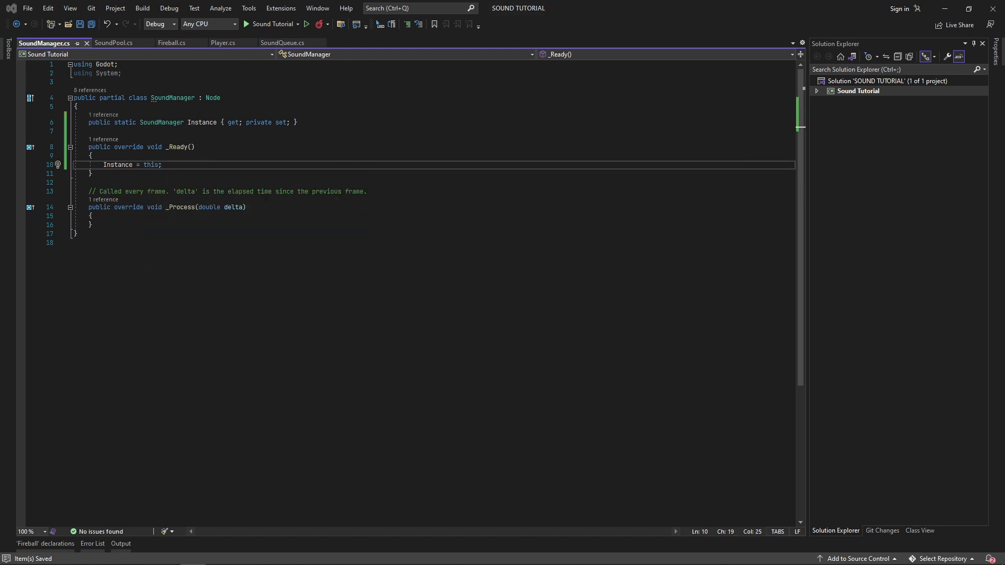
type("private Dictionary<s")
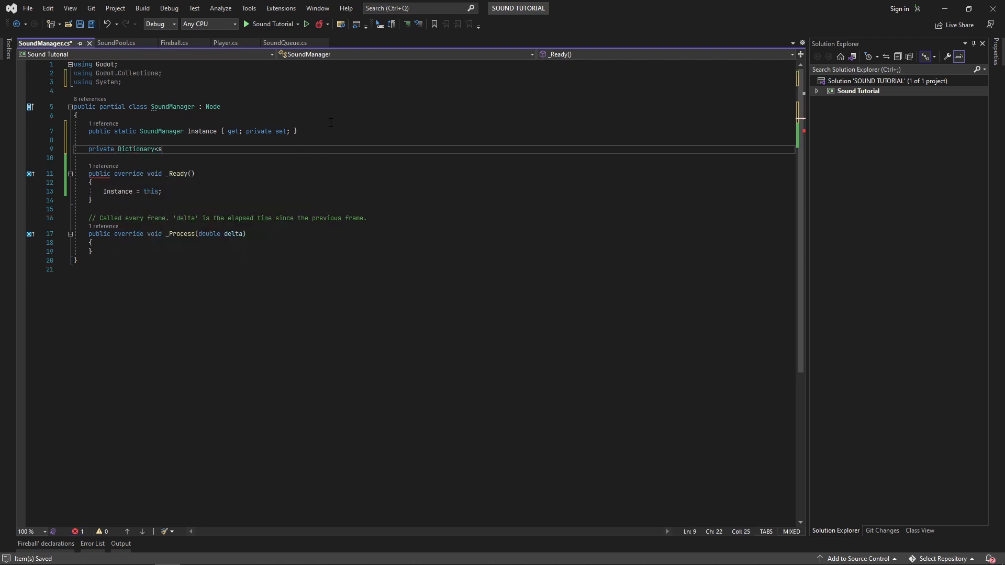
type("tring, SoundQueue>")
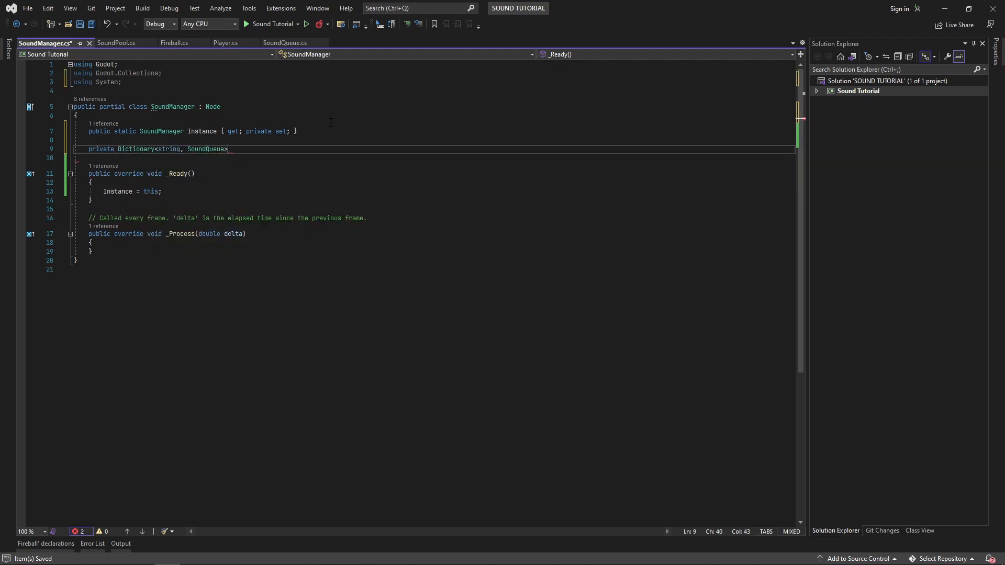
type("_soundQueuesByName = new Dictionary<string, SoundQueue>();")
left_click(432, 157)
type("private Dictionary<string, SoundPool> _soundP")
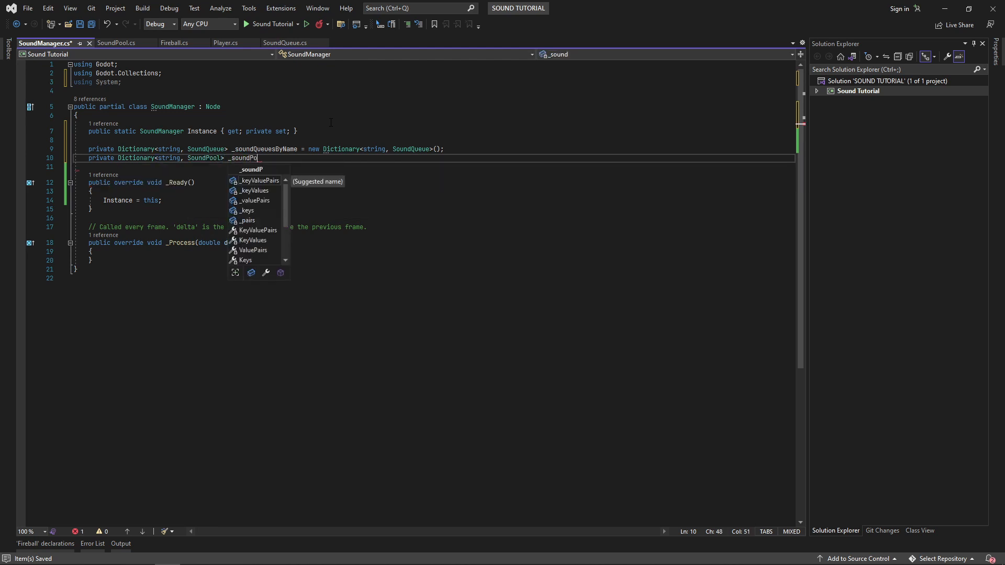
Add a Dictionary<string, SoundPool> by name and register "FireballSoundQueue" via GetNode<SoundQueue>
type("olsByName = new Dictionary<string, SoundPool>();")
type("_soundQueuesByName.Add(")
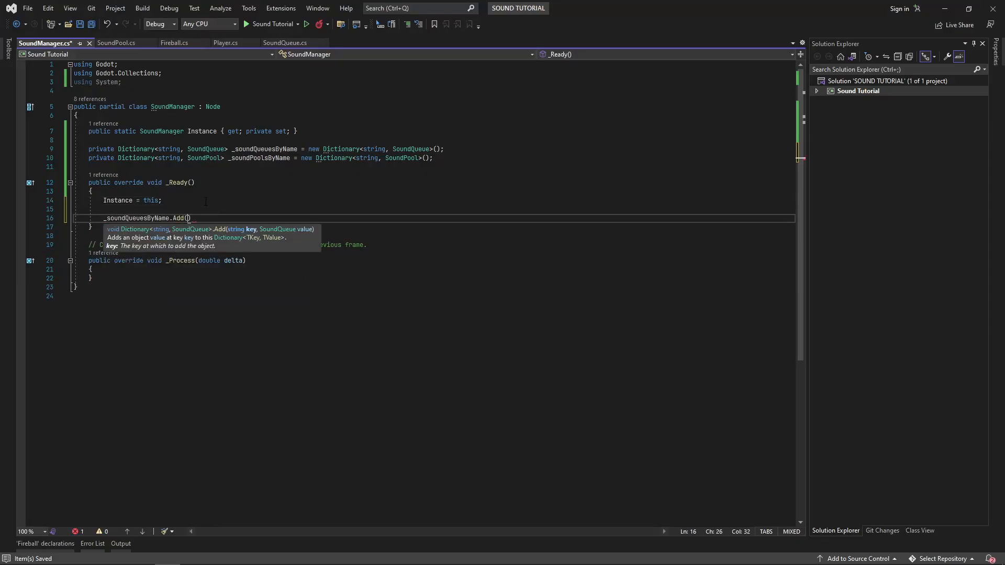
type("\"FireballSoundQueue\", GetNode<SoundQueue>")
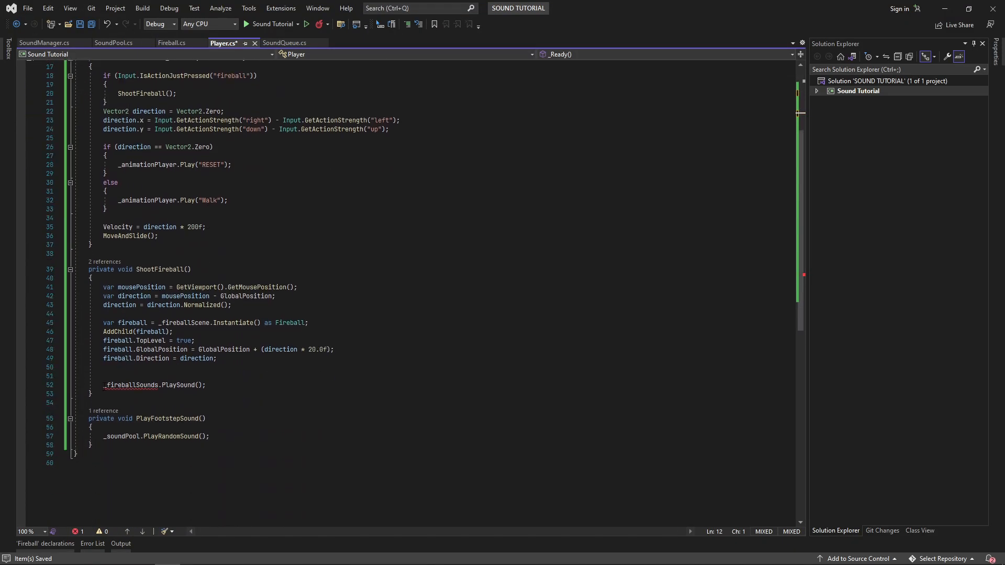
Replace the fireball call in ShootFireball with SoundManager.Instance.PlayFireballSound();
type("SoundManager.Instance")
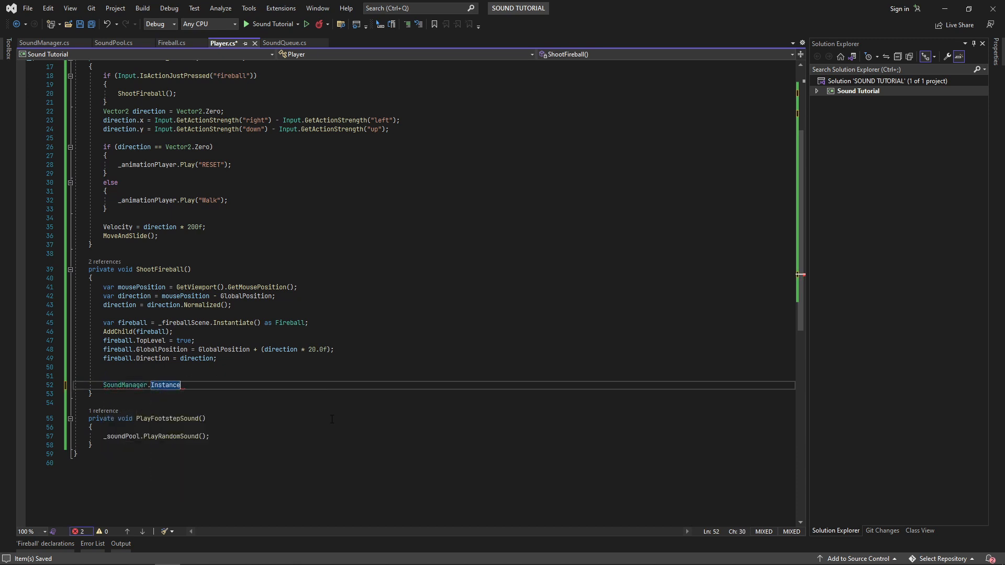
type(".PlayFireballSound();")
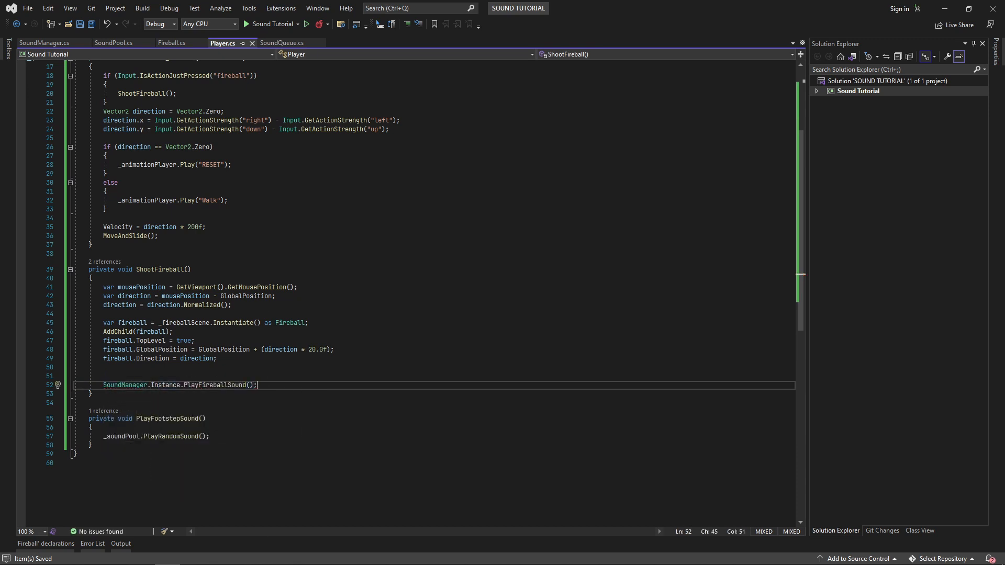